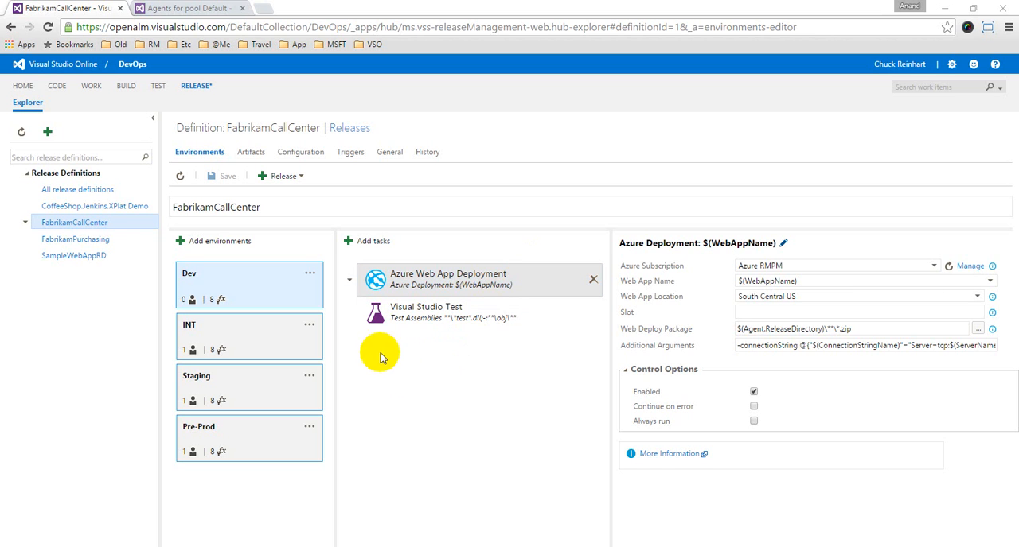
pyautogui.moveTo(447, 428)
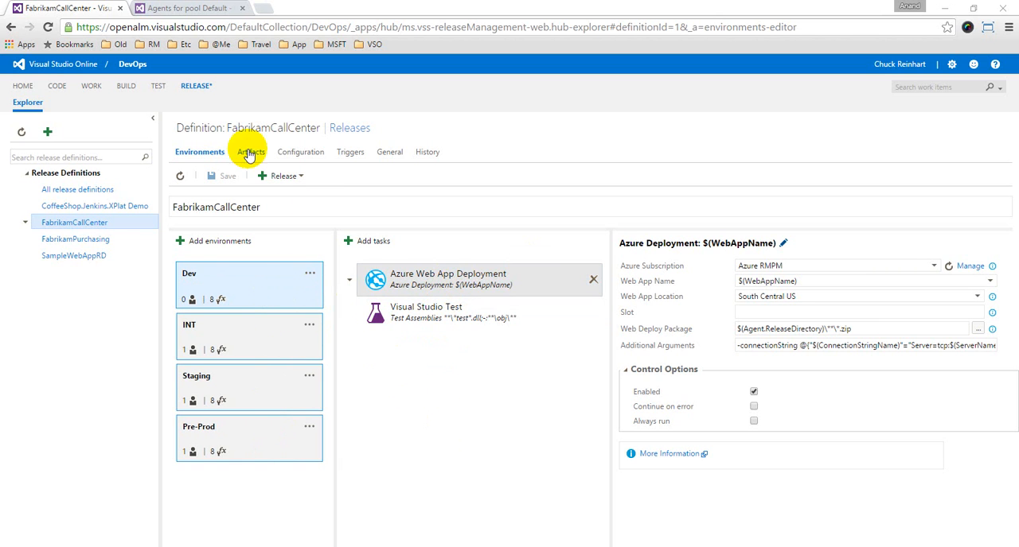
# Step: Review the release definition's linked artifacts and return to its environments
pyautogui.click(249, 152)
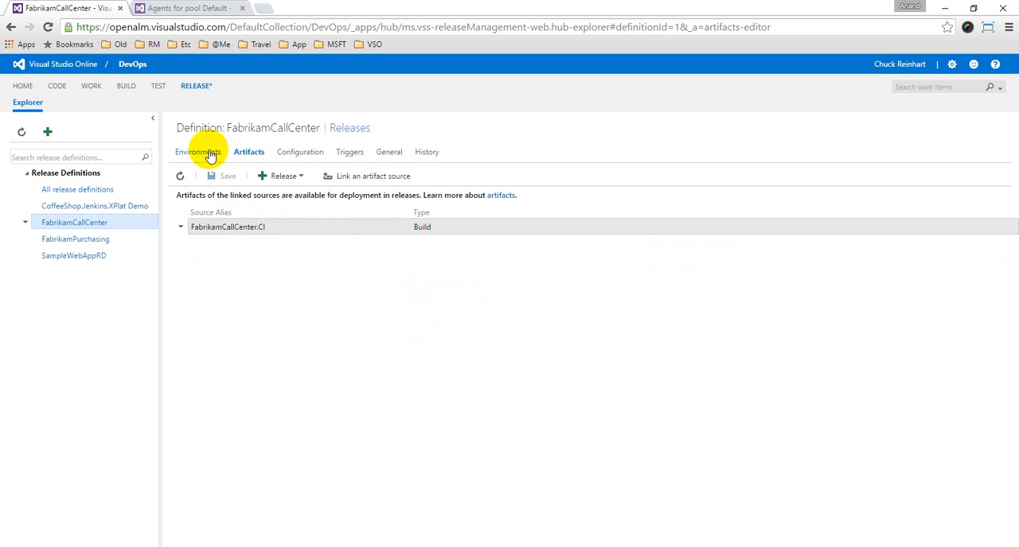
pyautogui.click(201, 153)
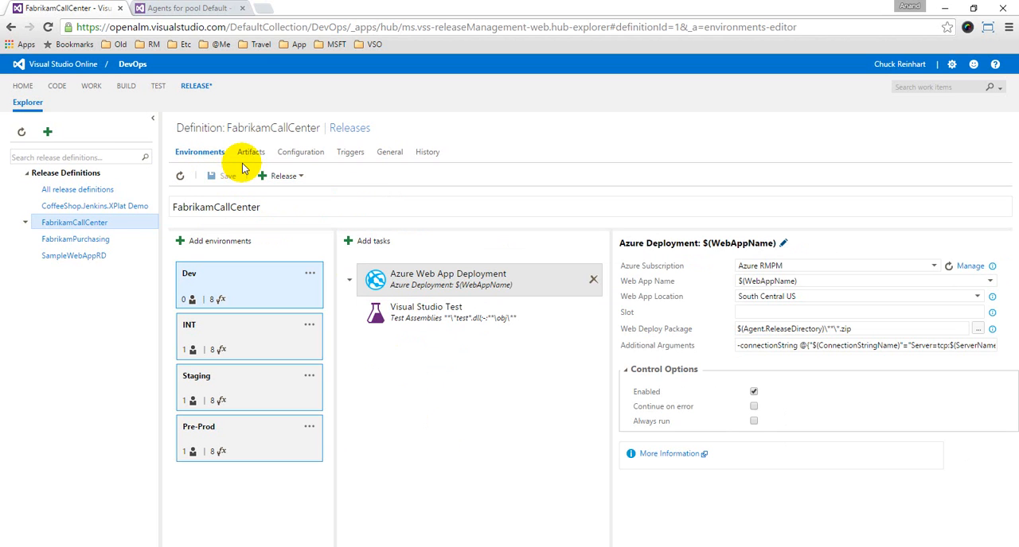
pyautogui.moveTo(436, 393)
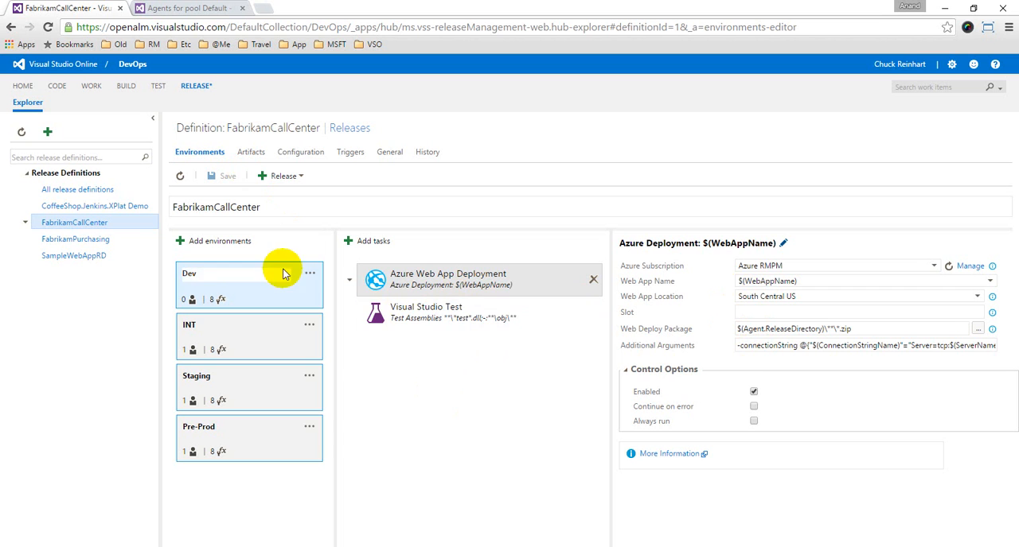
# Step: Show the Dev environment's agent options with the Default queue and its azureps, vstest and Agent.Version demands
pyautogui.click(309, 274)
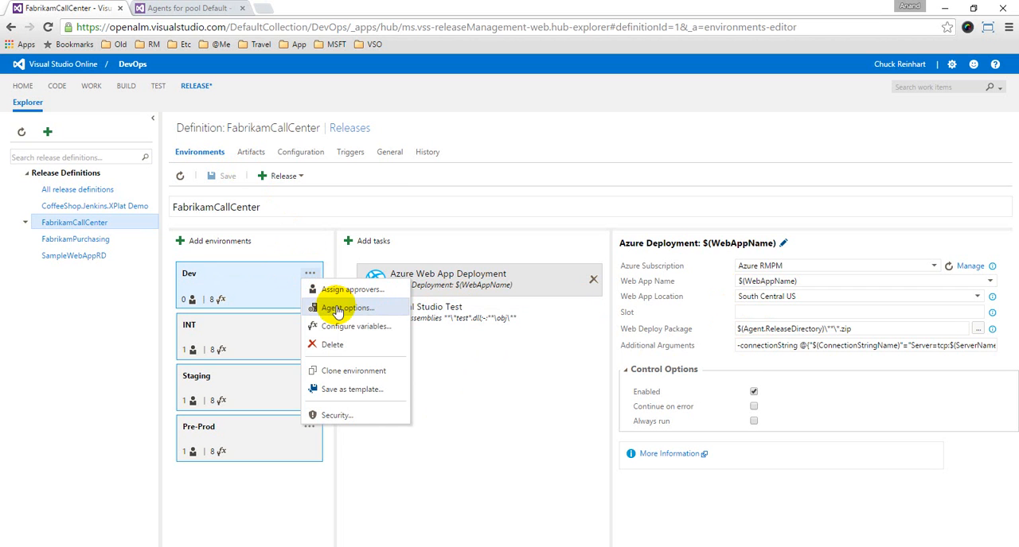
pyautogui.click(345, 308)
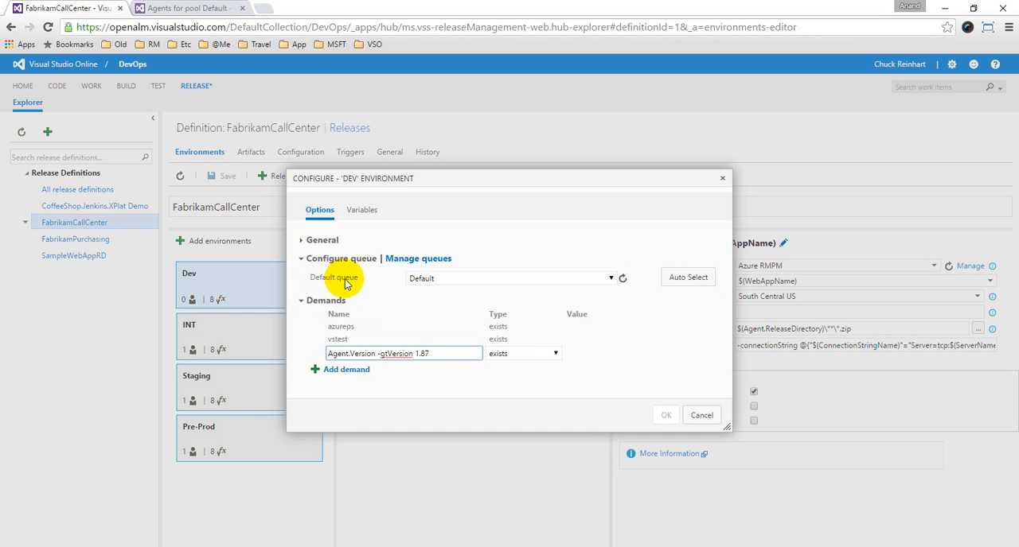
pyautogui.moveTo(385, 280)
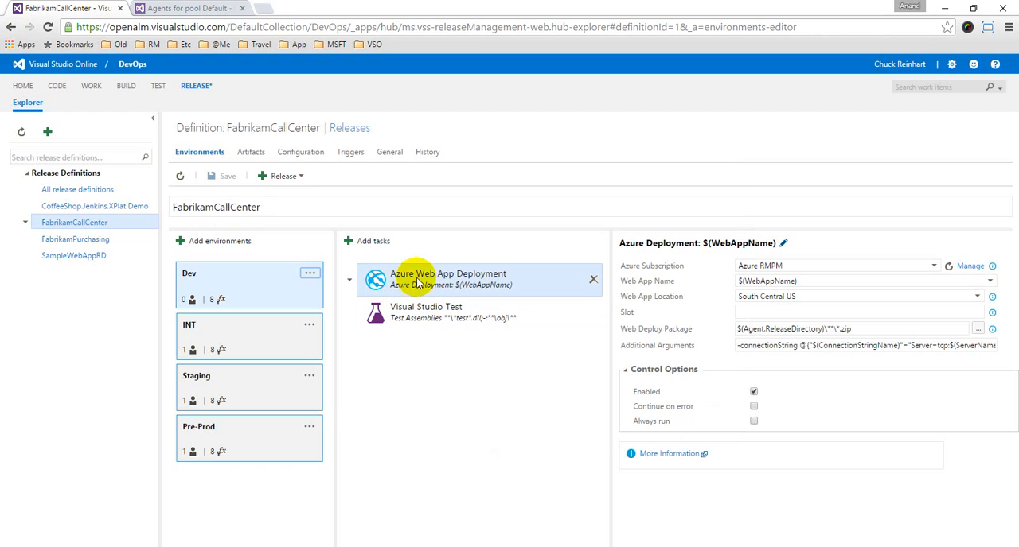
pyautogui.moveTo(501, 282)
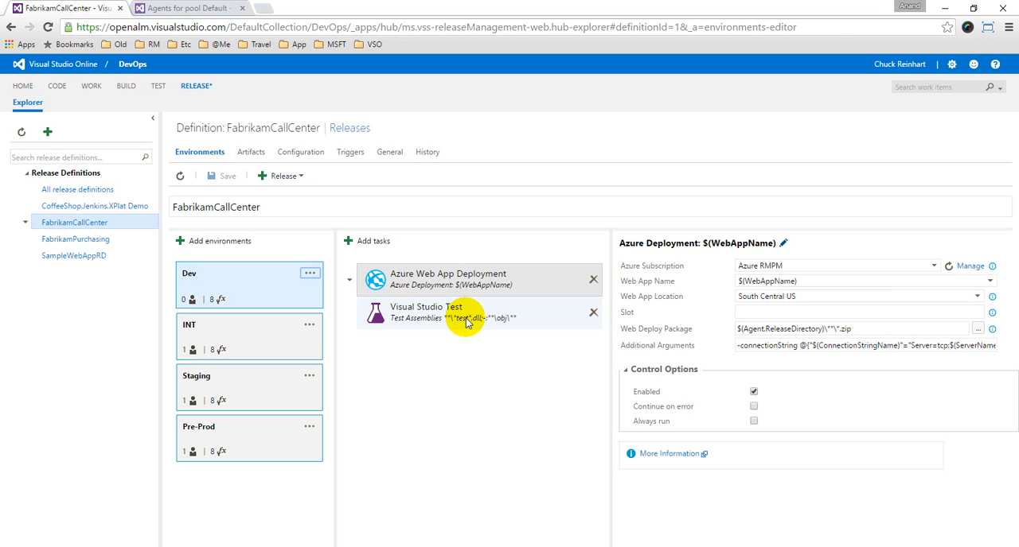
pyautogui.click(309, 273)
pyautogui.write('Agent.Version -gtVersion 1.87')
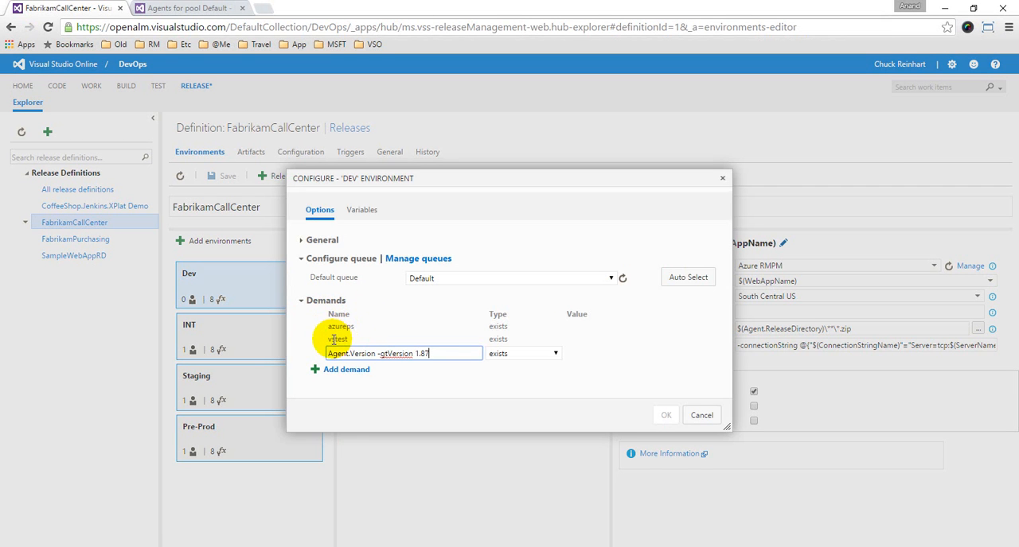
pyautogui.moveTo(324, 369)
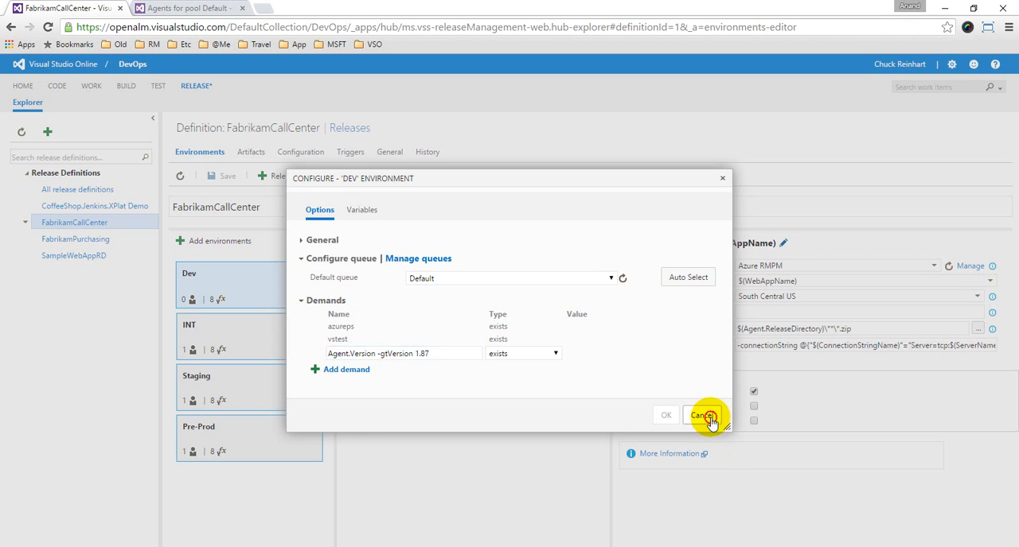
# Step: Cancel the agent settings, remove the Visual Studio Test task and reopen Dev's agent options
pyautogui.click(703, 415)
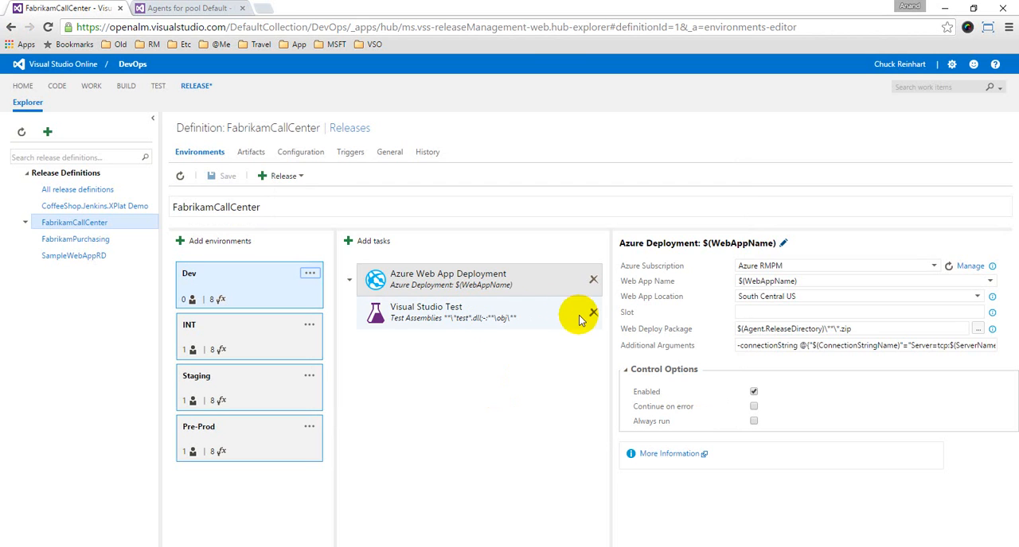
pyautogui.click(592, 312)
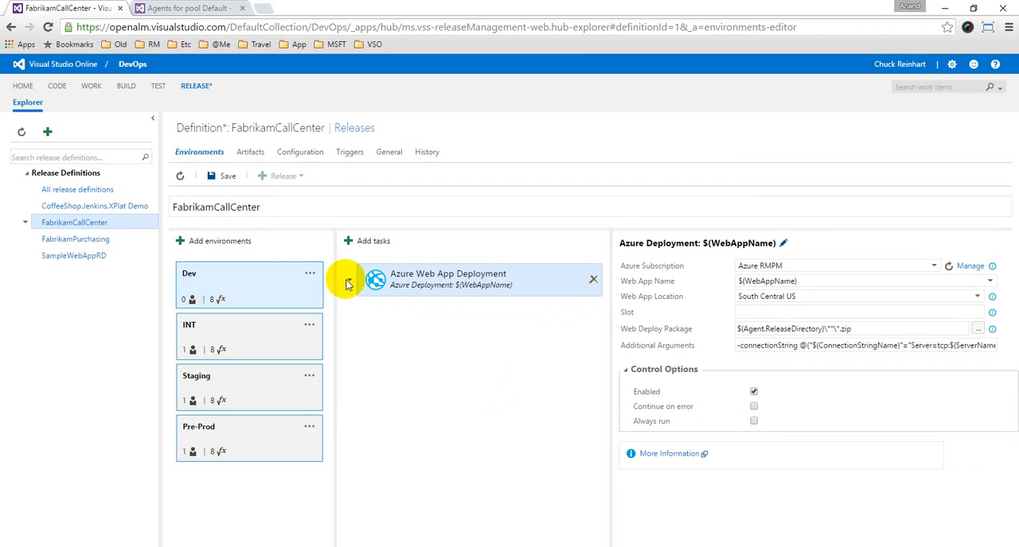
pyautogui.click(309, 273)
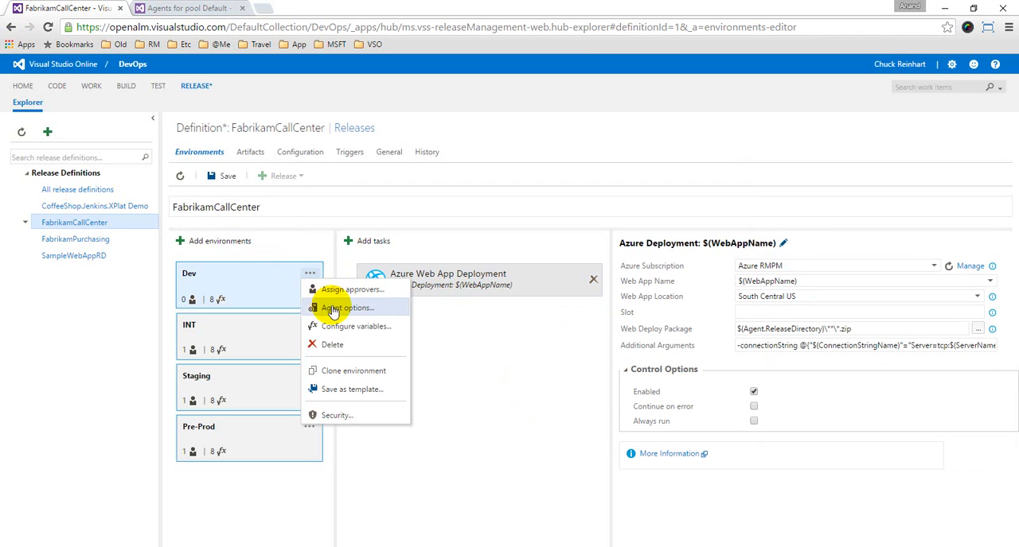
pyautogui.click(345, 308)
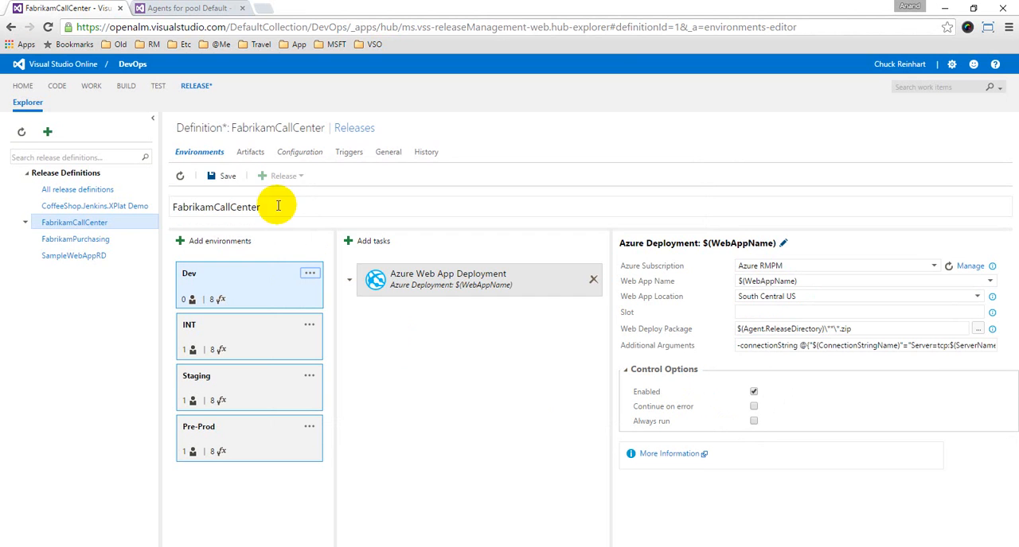
# Step: Refresh the FabrikamCallCenter definition, discarding the unsaved task removal
pyautogui.click(180, 175)
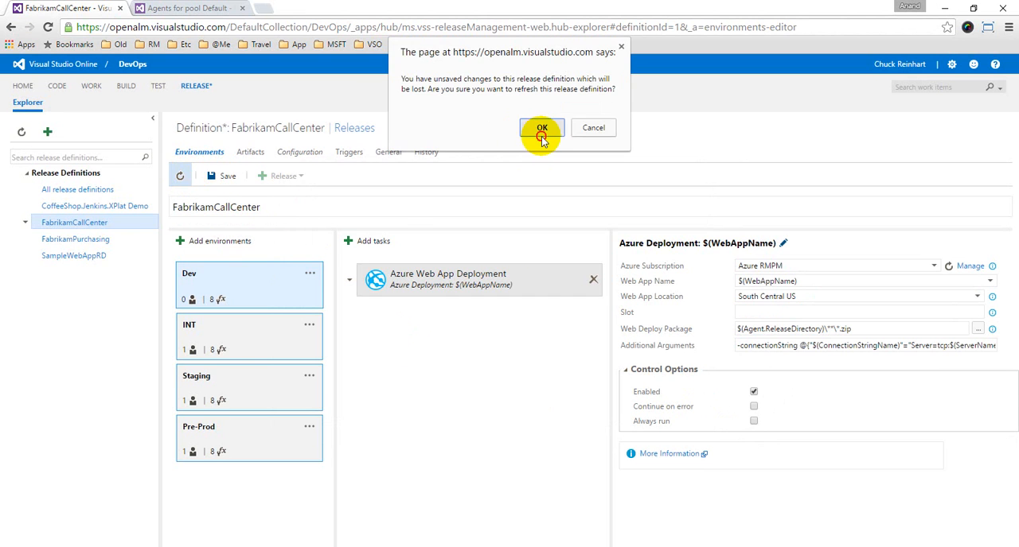
pyautogui.click(541, 127)
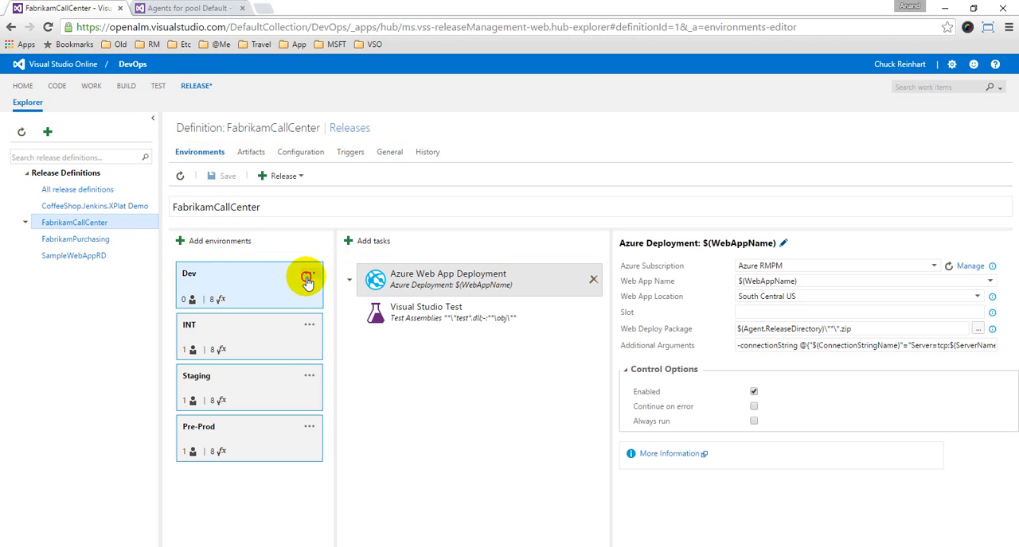
# Step: From Dev's agent options follow Manage queues to the Agent pools control panel
pyautogui.click(306, 277)
pyautogui.write('Agent.Version -gtVersion 1.87')
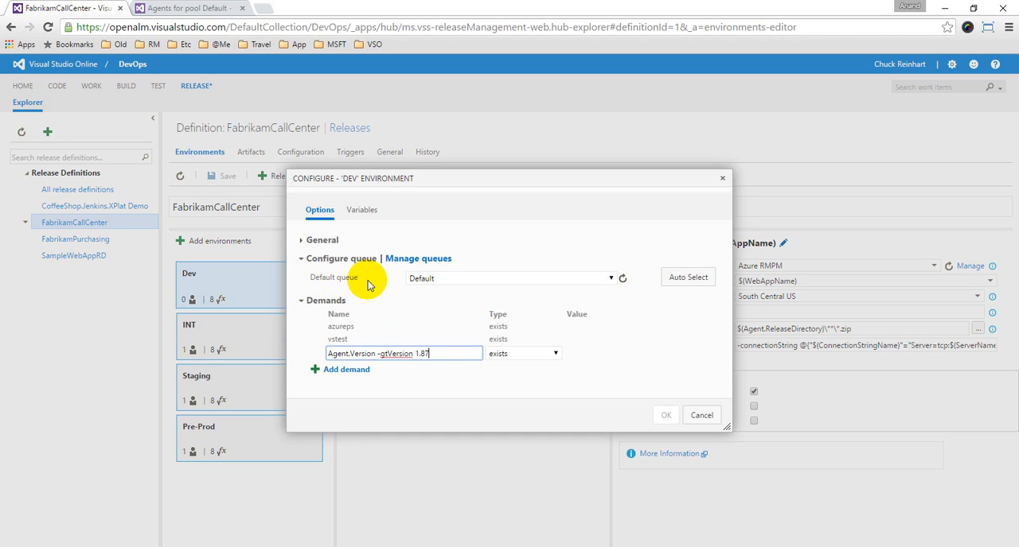
pyautogui.click(417, 258)
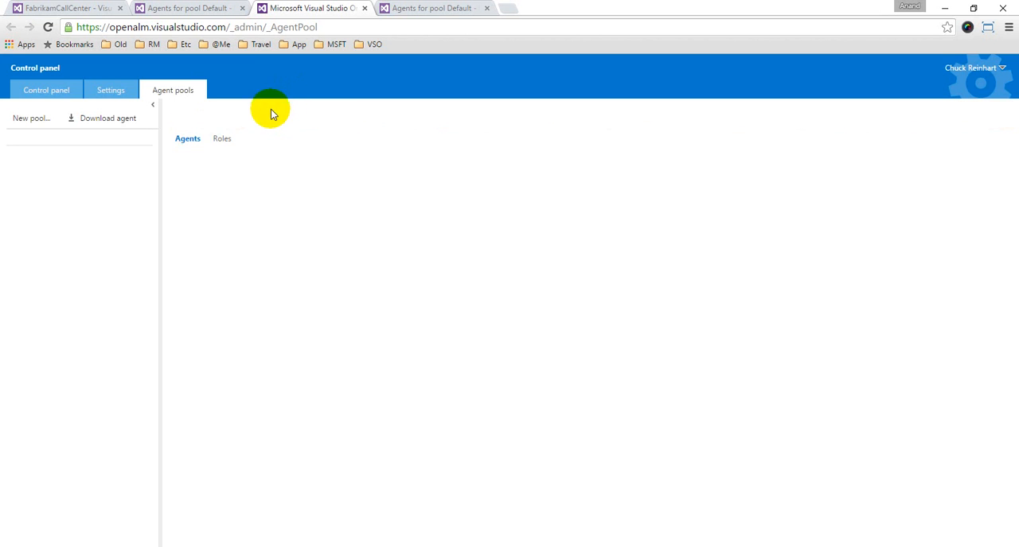
# Step: Browse the Default and Hosted queues, showing the idle Hosted Agent and an empty Default queue
pyautogui.click(60, 162)
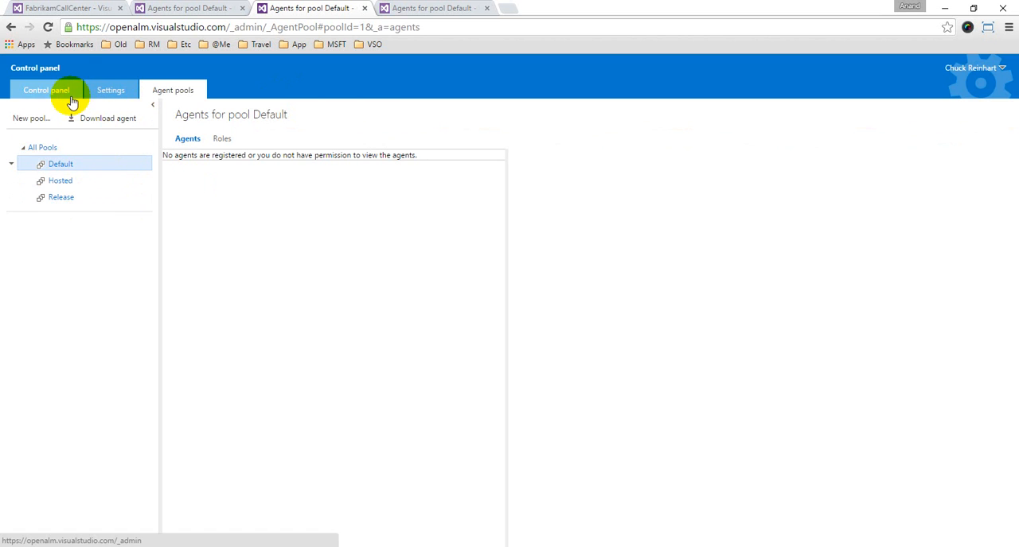
pyautogui.moveTo(162, 71)
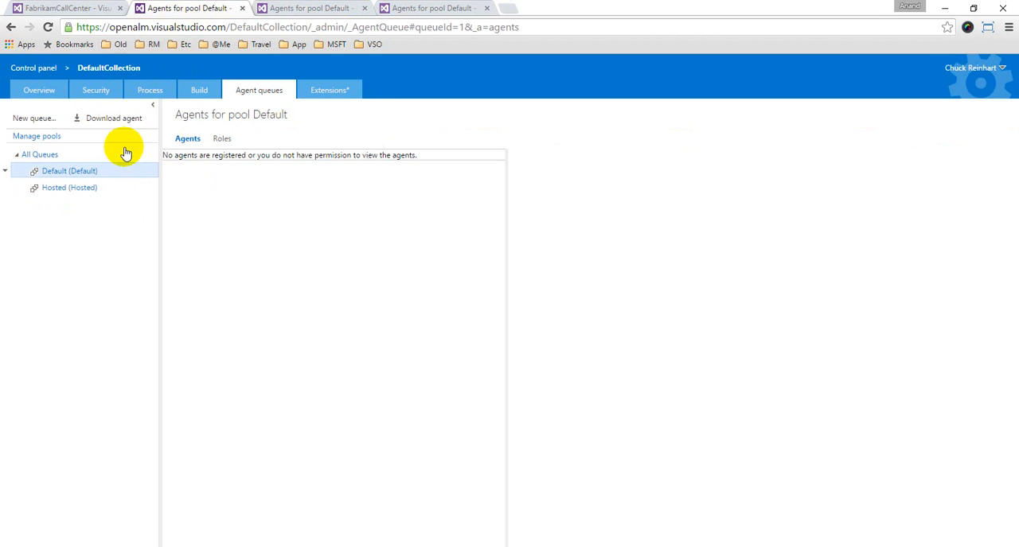
pyautogui.moveTo(147, 77)
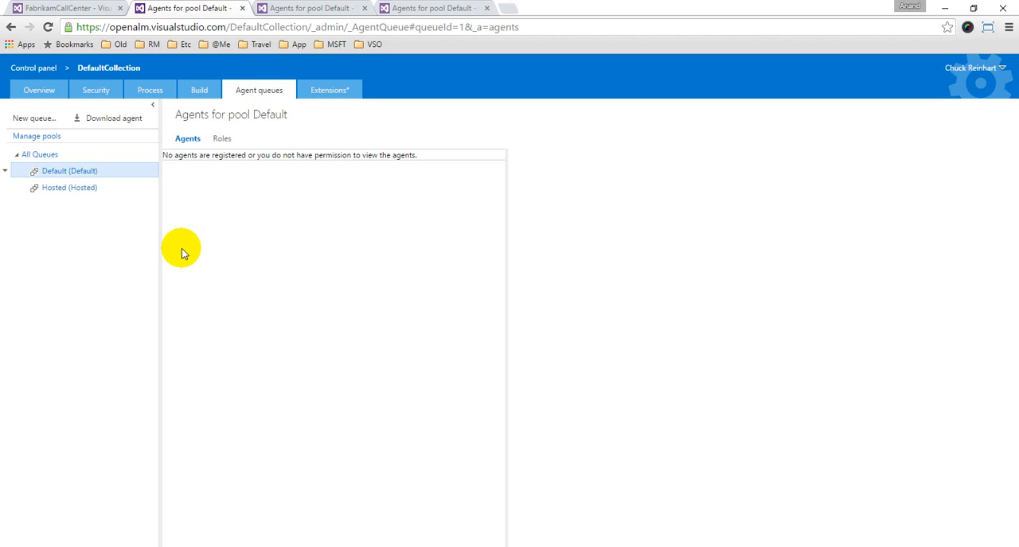
pyautogui.moveTo(99, 205)
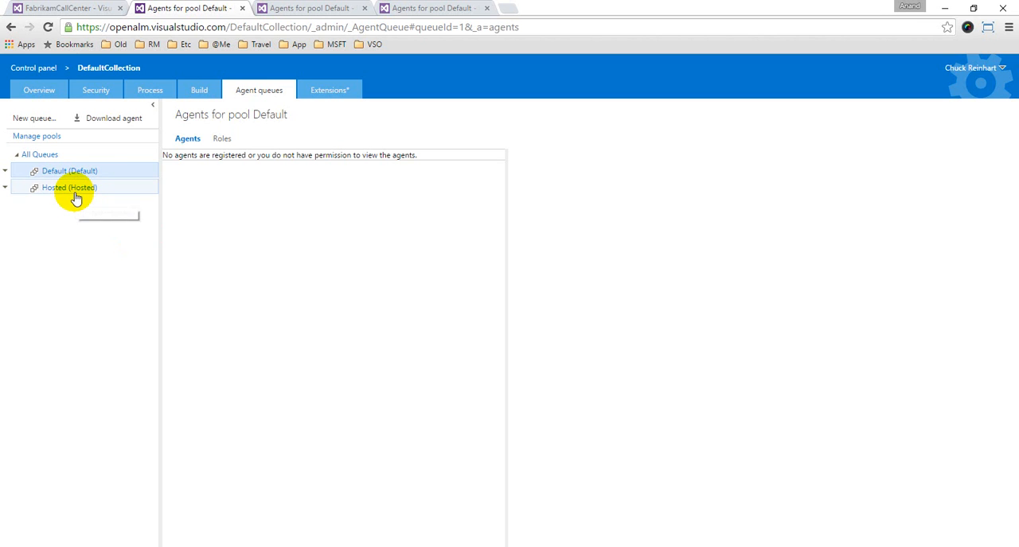
pyautogui.click(68, 170)
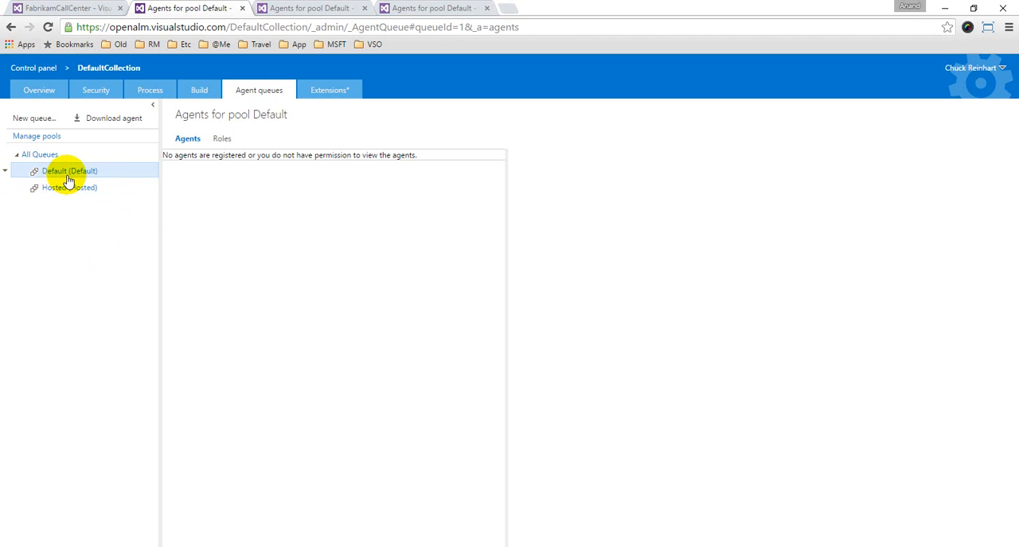
pyautogui.moveTo(66, 191)
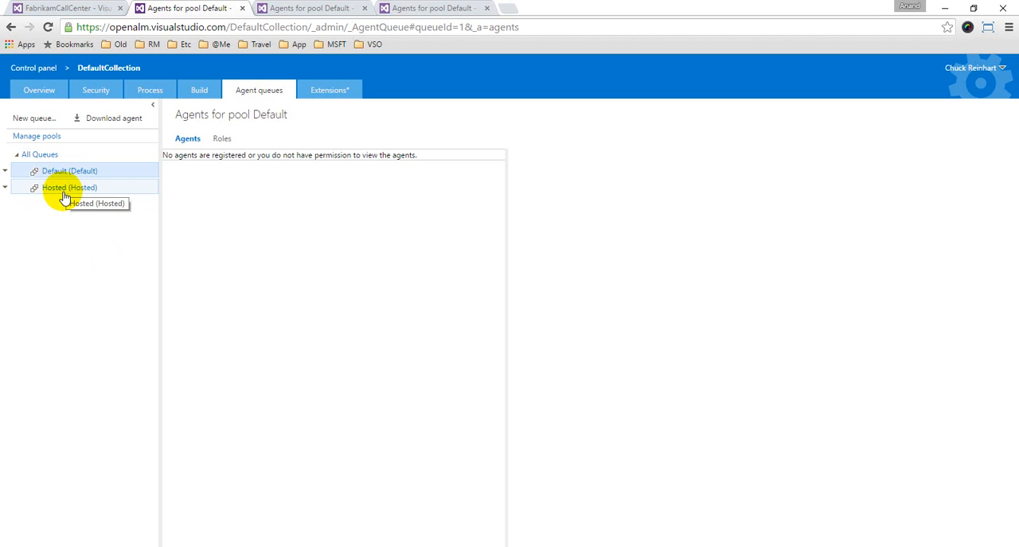
pyautogui.click(70, 188)
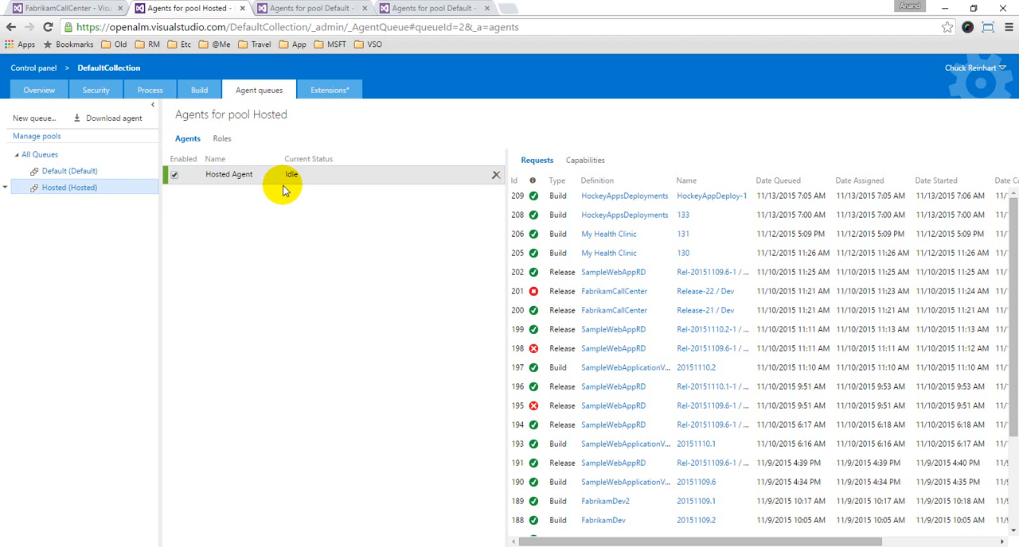
pyautogui.click(70, 170)
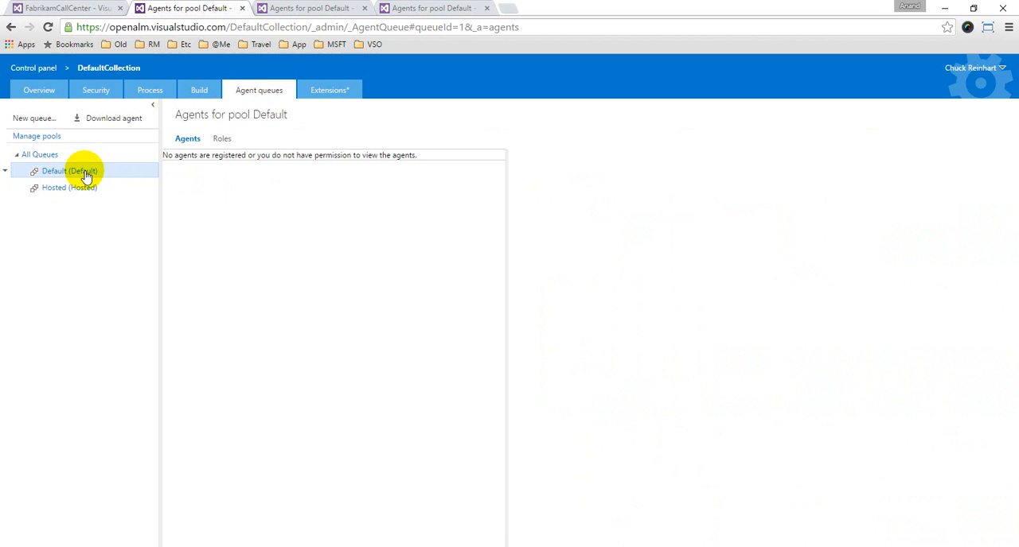
pyautogui.moveTo(202, 309)
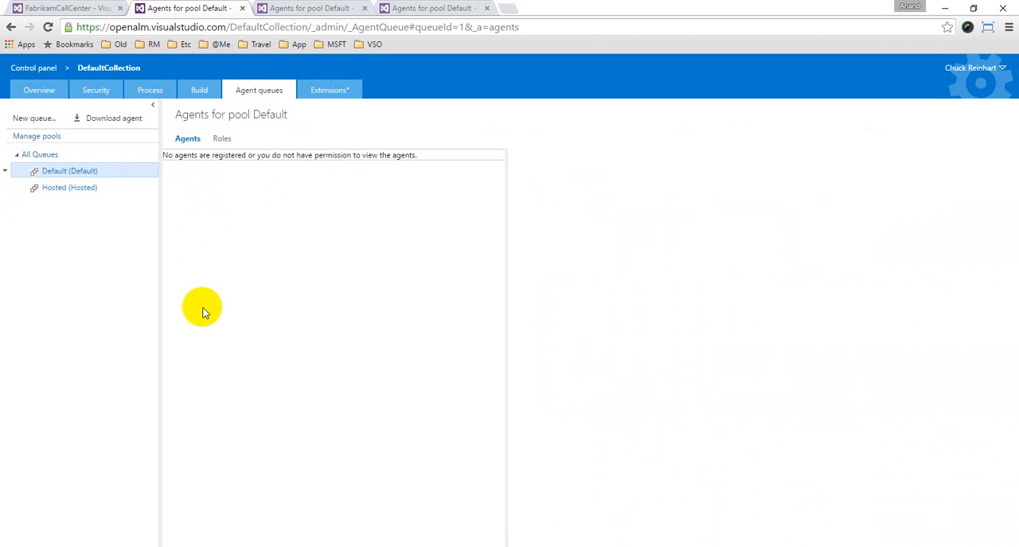
pyautogui.moveTo(221, 169)
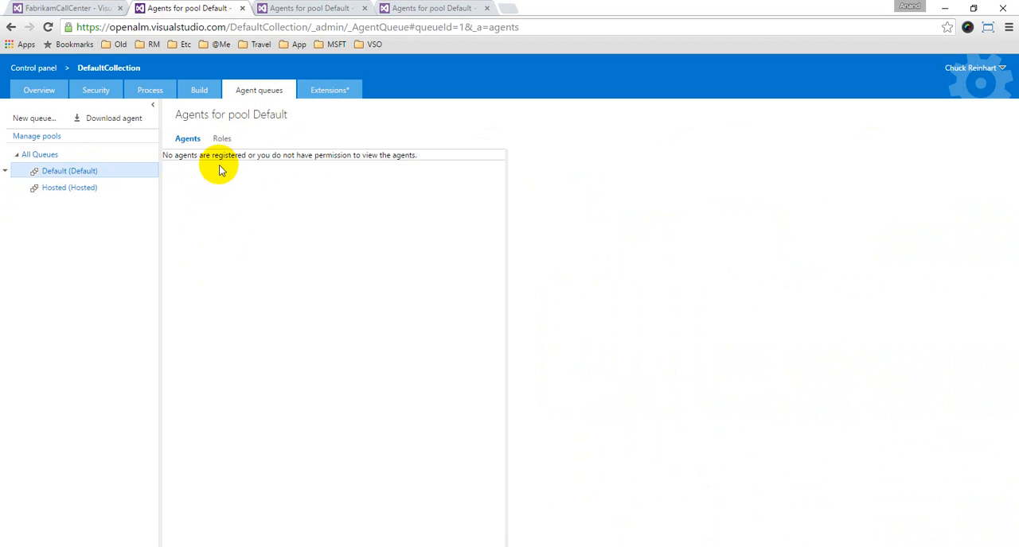
pyautogui.moveTo(220, 188)
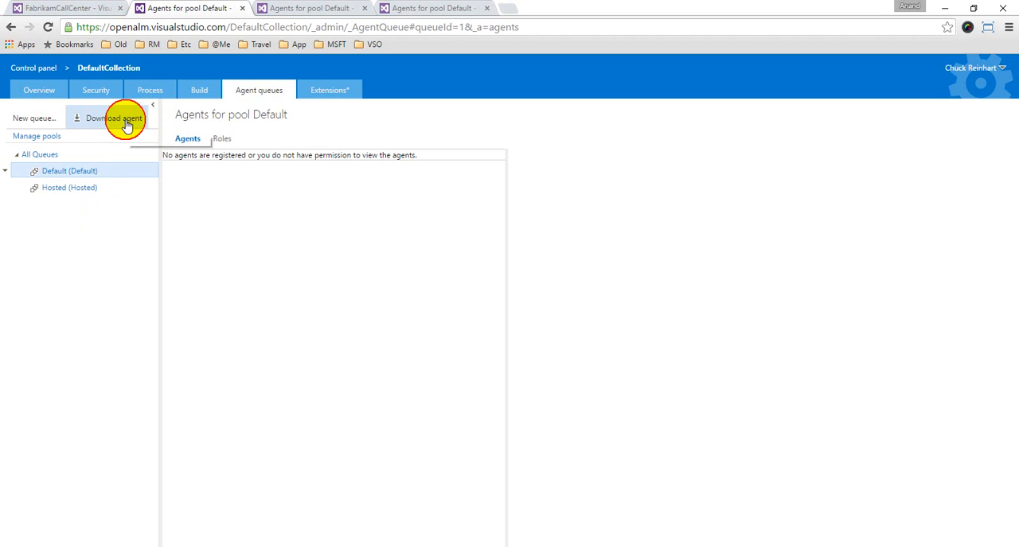
# Step: Download agent.zip to C:\Agents, extract it to agent-1 and show its Agent folder and ConfigureAgent.cmd
pyautogui.click(113, 118)
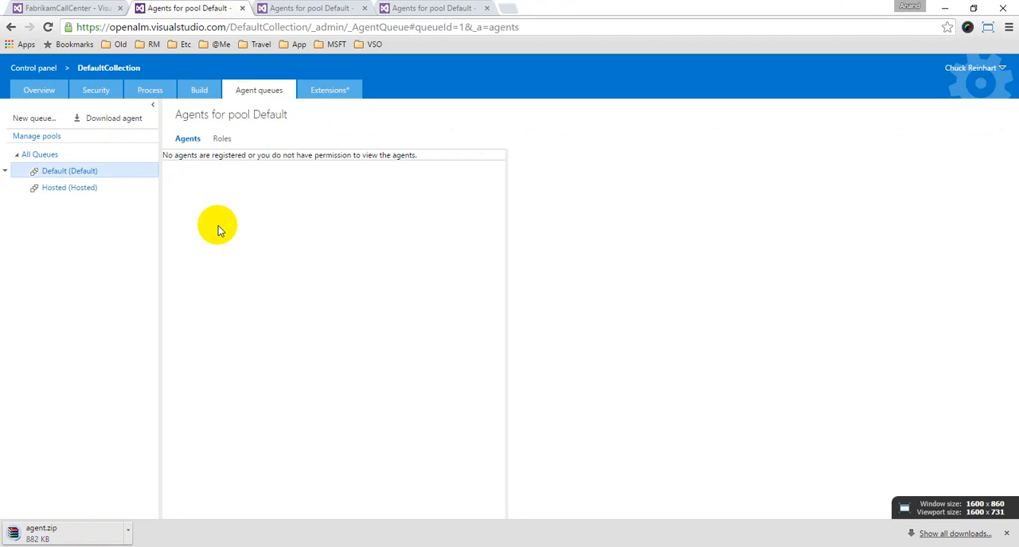
pyautogui.press('alt+tab')
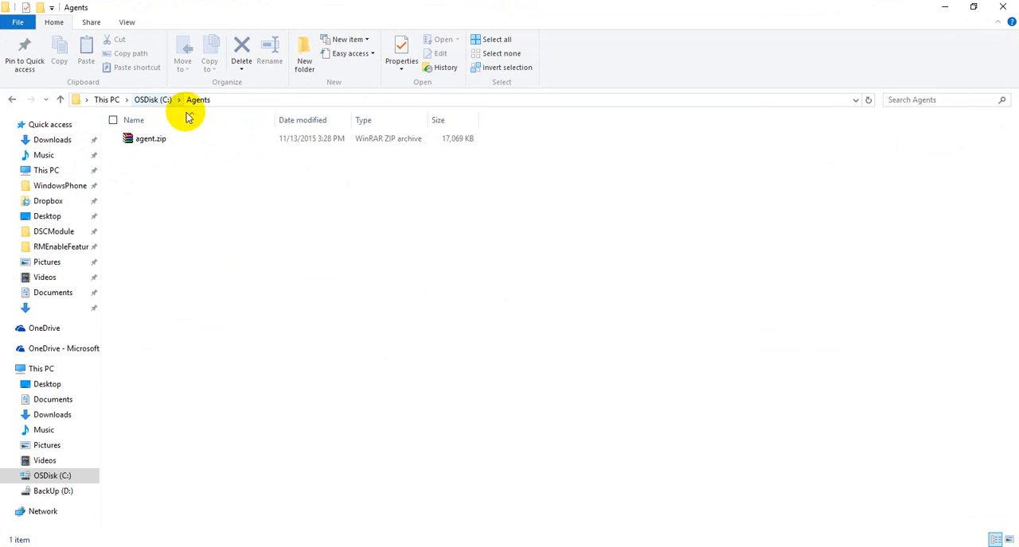
pyautogui.moveTo(226, 105)
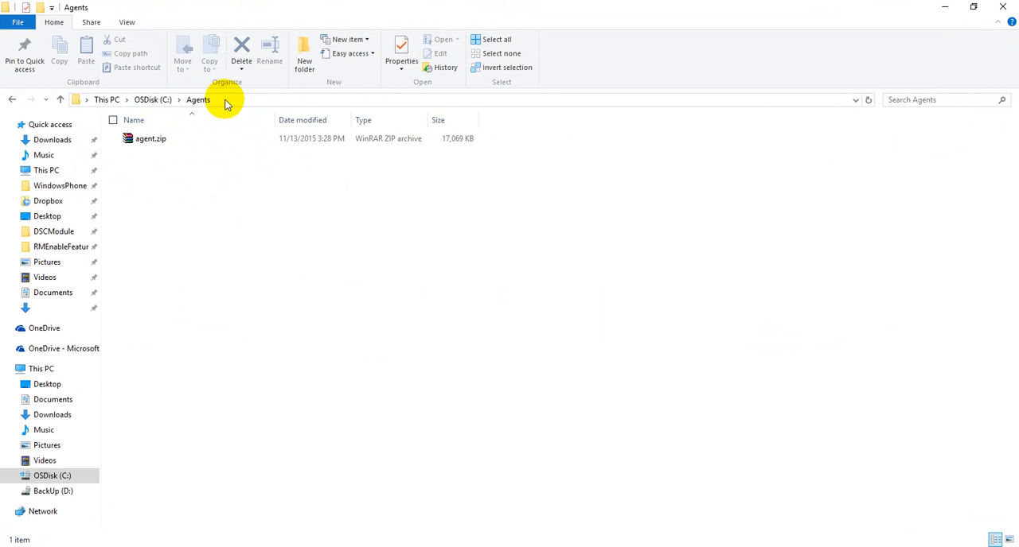
pyautogui.rightClick(197, 150)
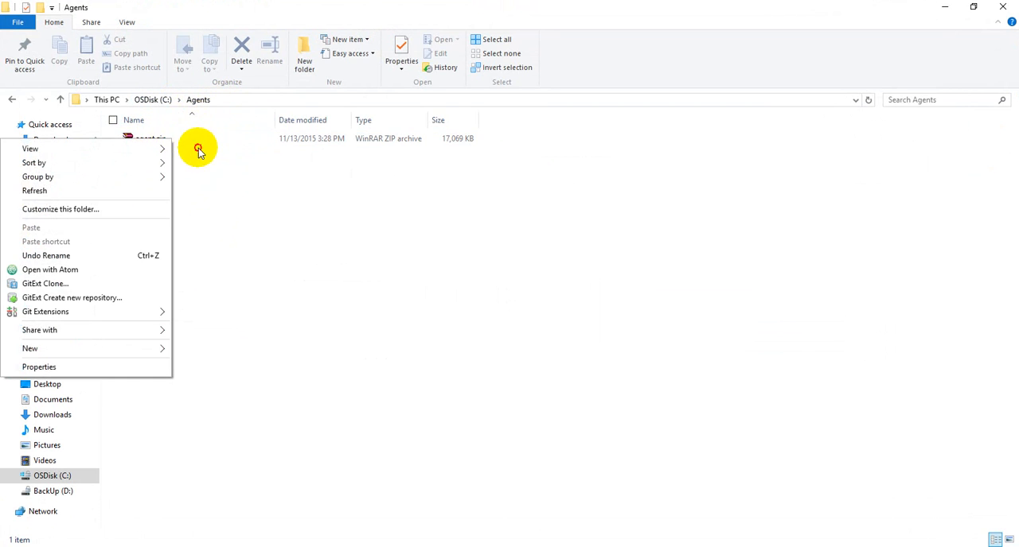
pyautogui.rightClick(149, 137)
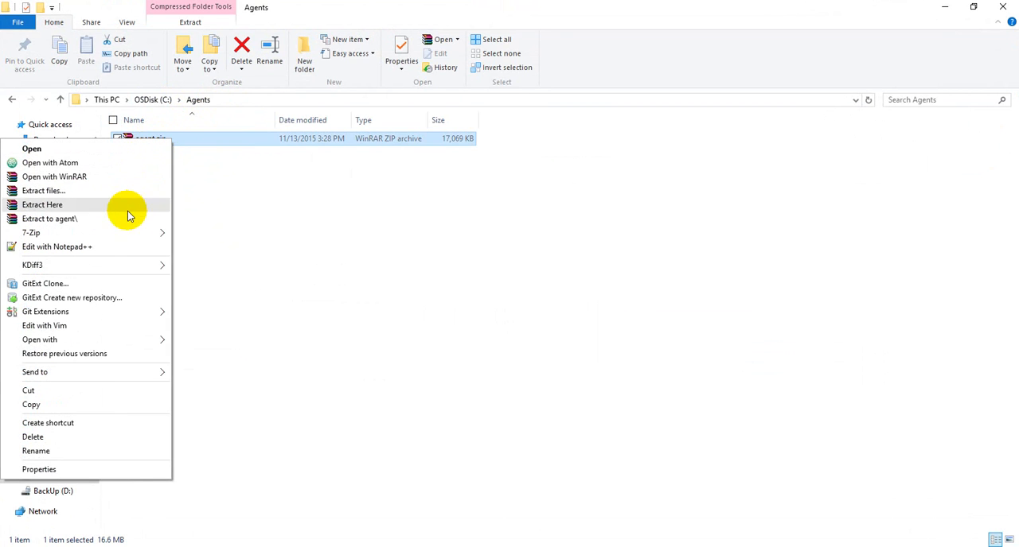
pyautogui.click(42, 203)
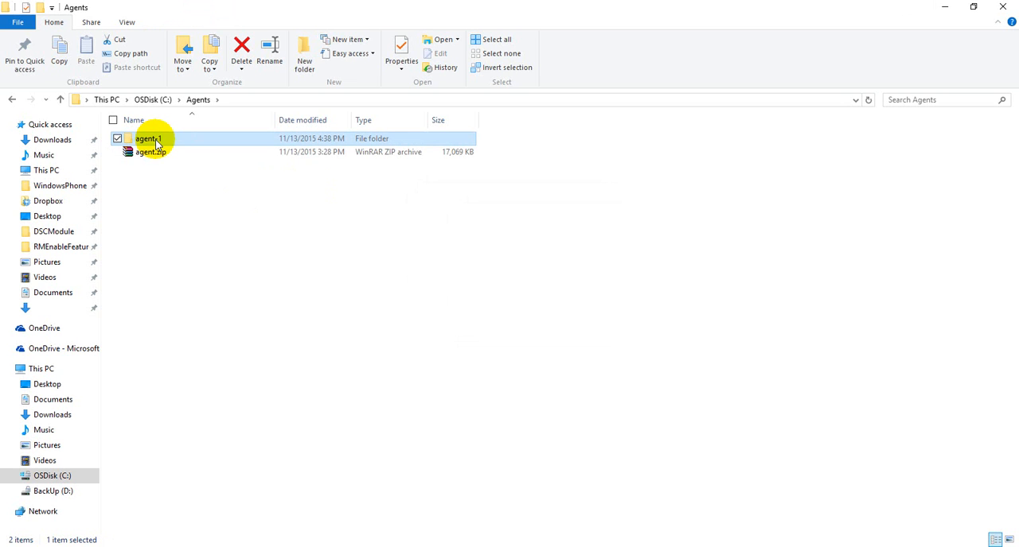
pyautogui.doubleClick(148, 136)
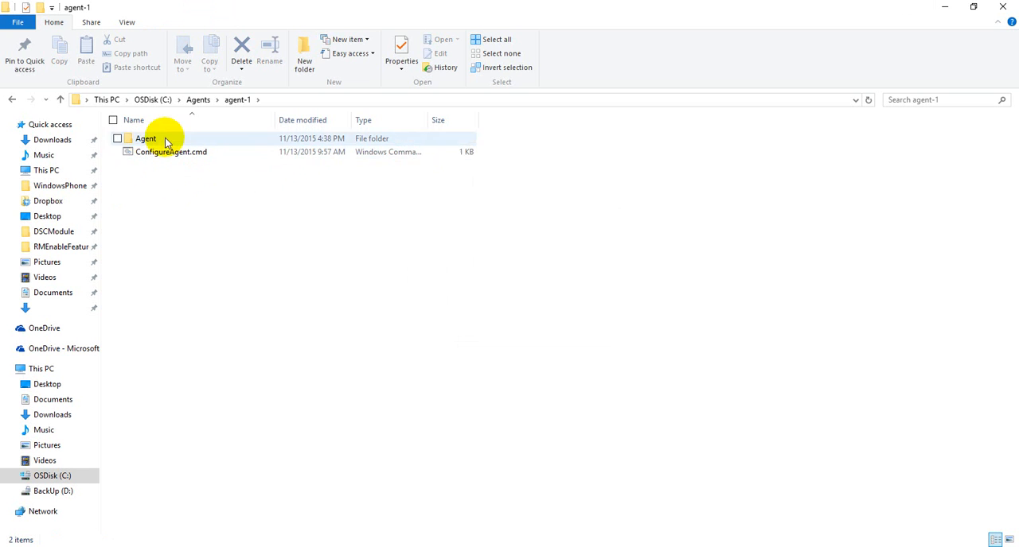
# Step: Run ConfigureAgent.cmd and name the new agent Agent-Win-1
pyautogui.rightClick(170, 153)
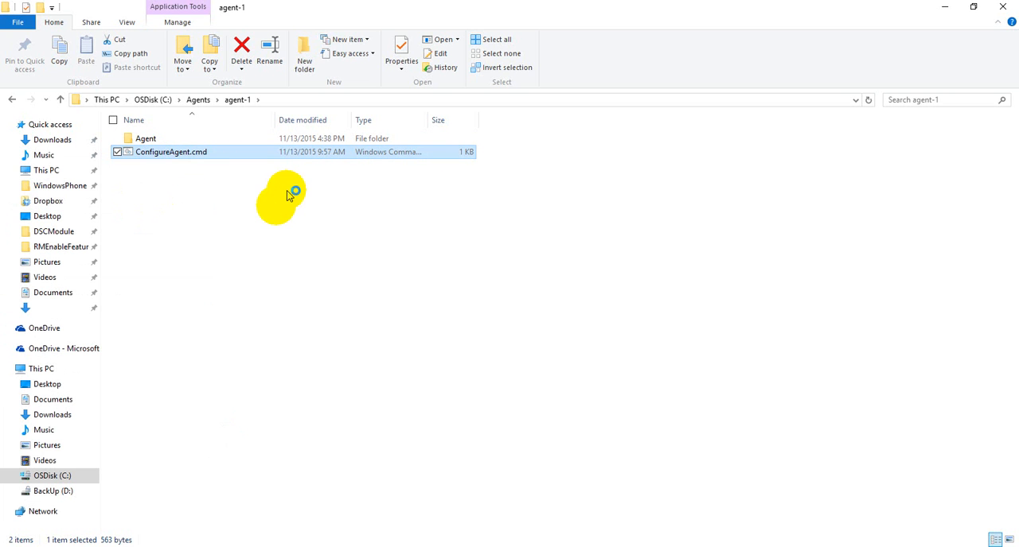
pyautogui.doubleClick(171, 152)
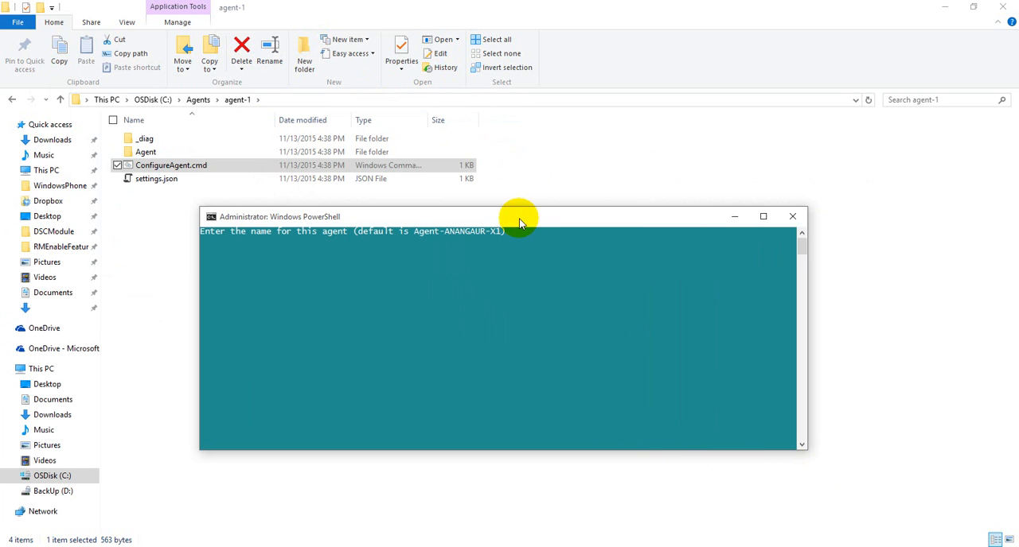
pyautogui.moveTo(445, 238)
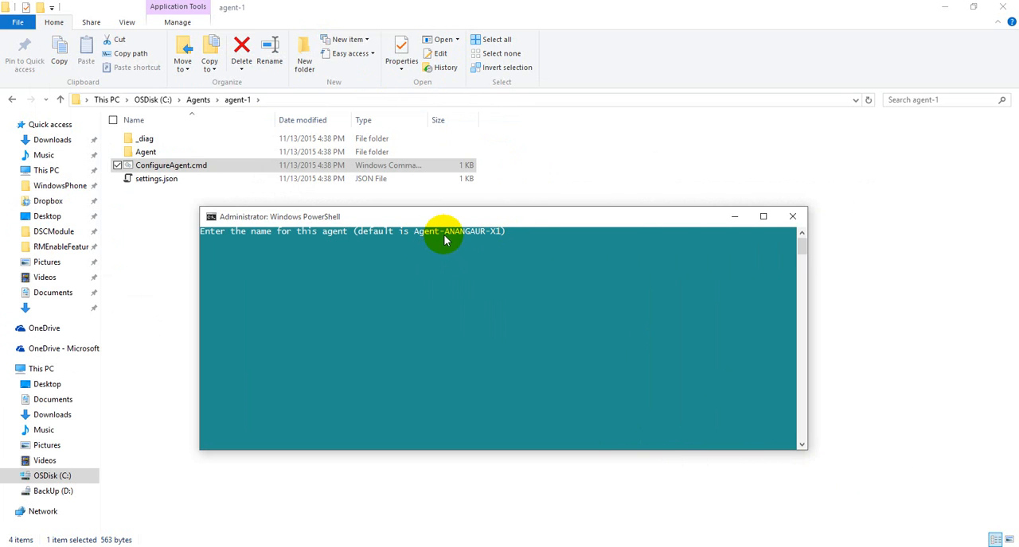
pyautogui.moveTo(522, 235)
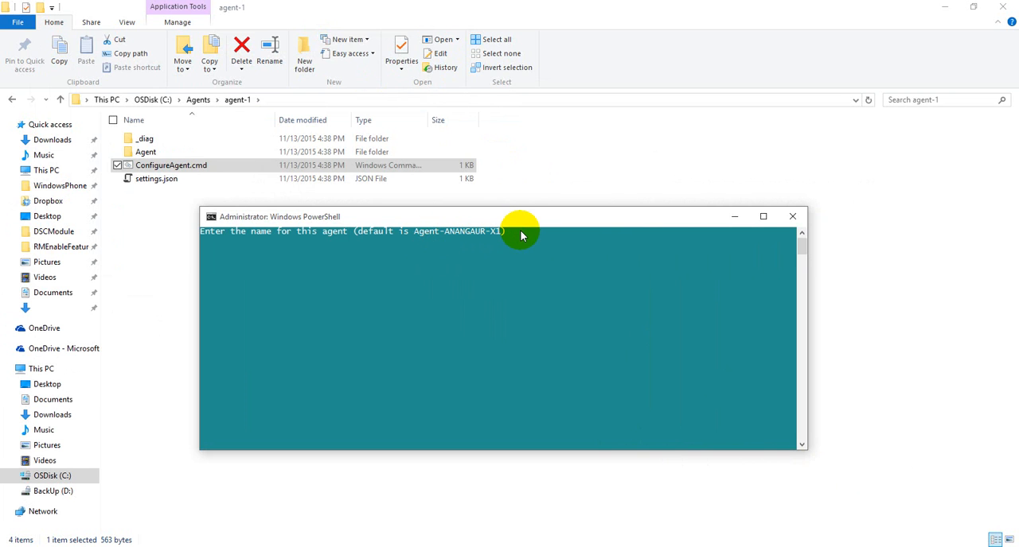
pyautogui.write('Agent-')
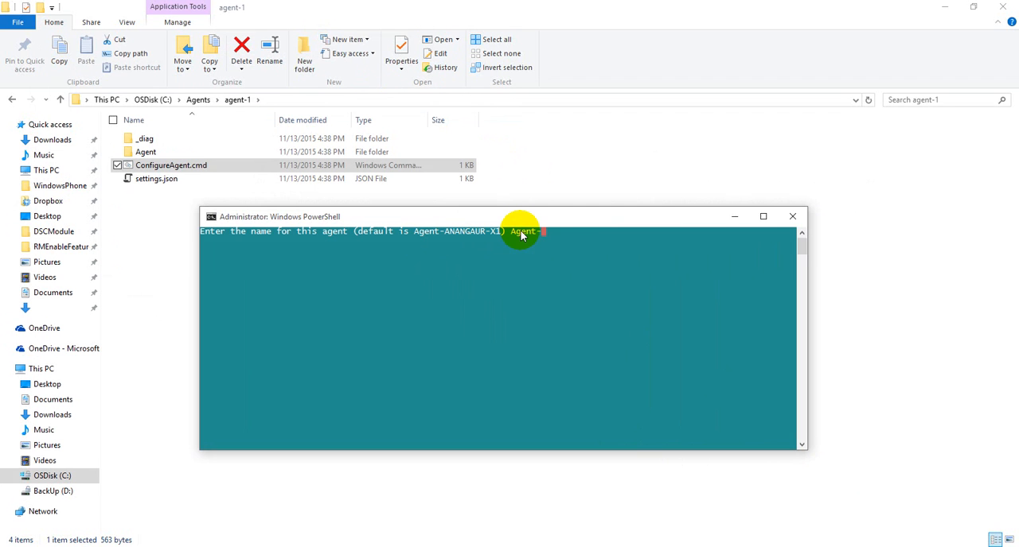
pyautogui.write('Win-')
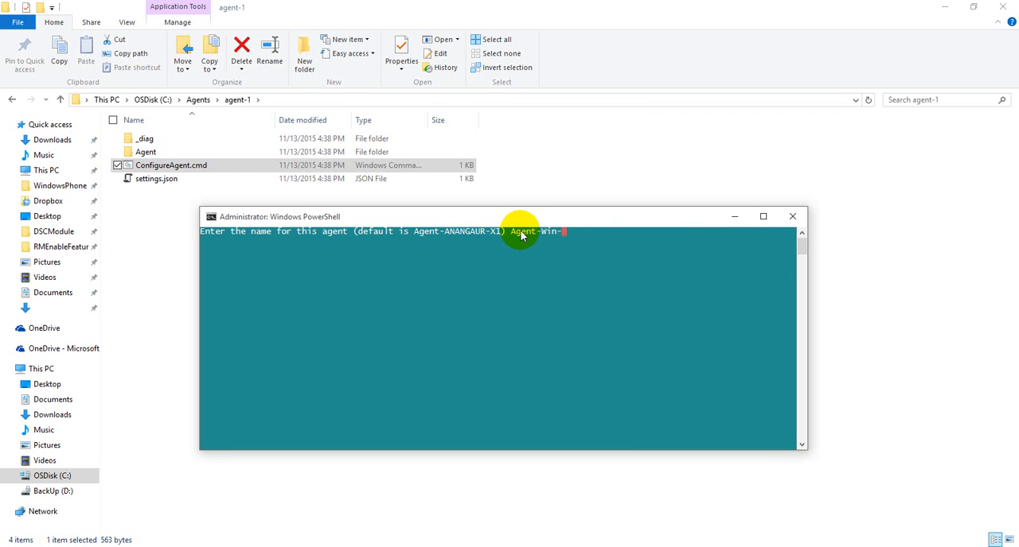
pyautogui.write('1')
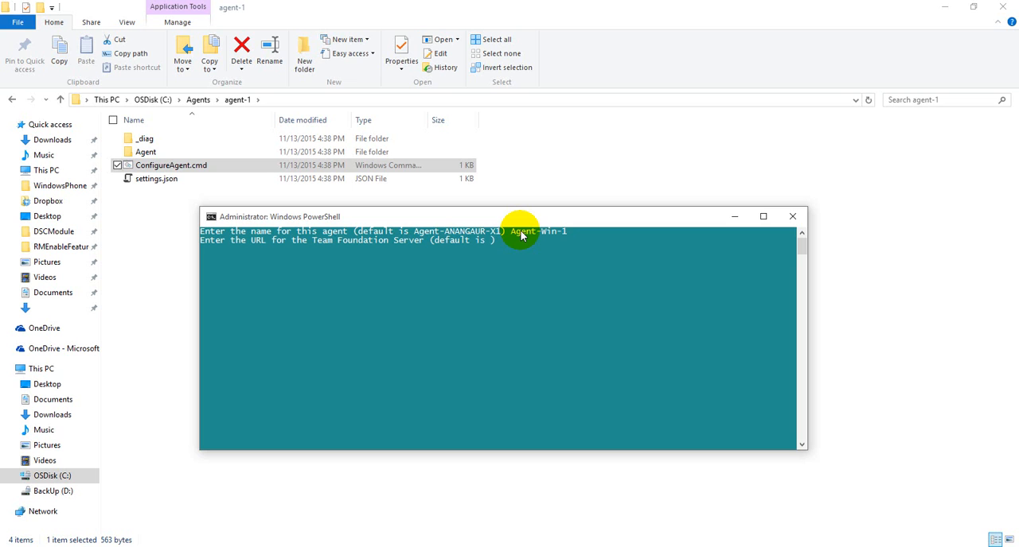
# Step: Begin entering the openal visualstudio.com server URL for the agent
pyautogui.write('https:')
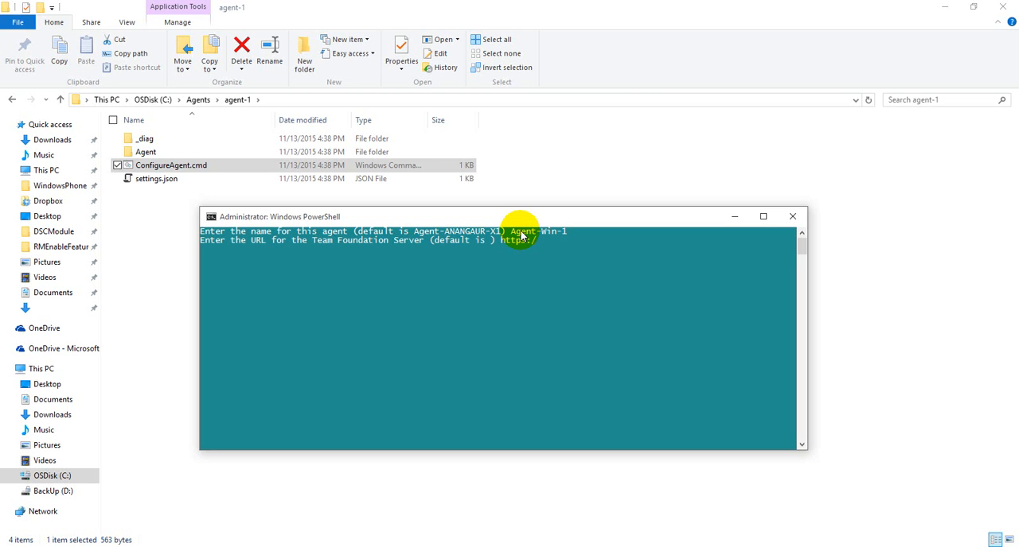
pyautogui.write('/openalm.')
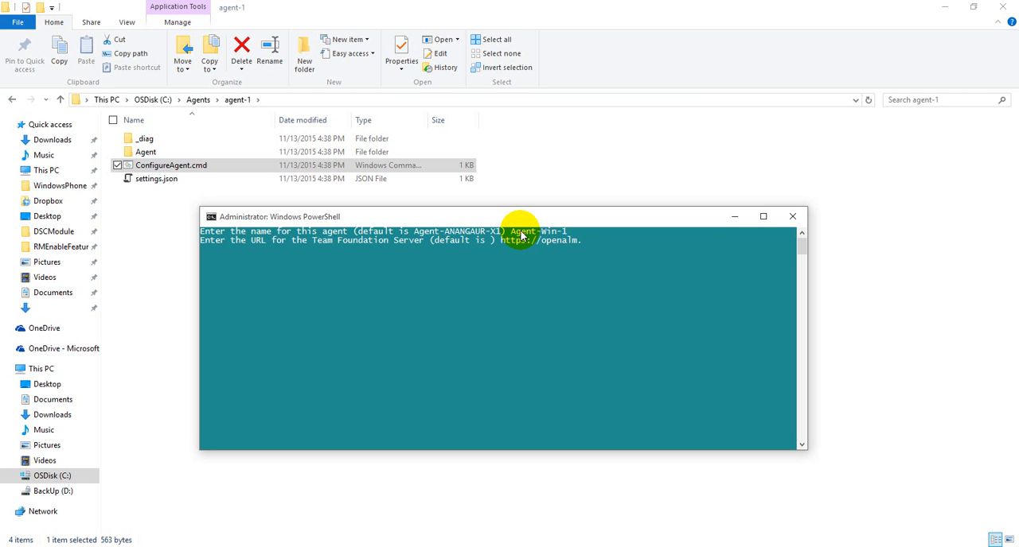
pyautogui.write('visualstud')
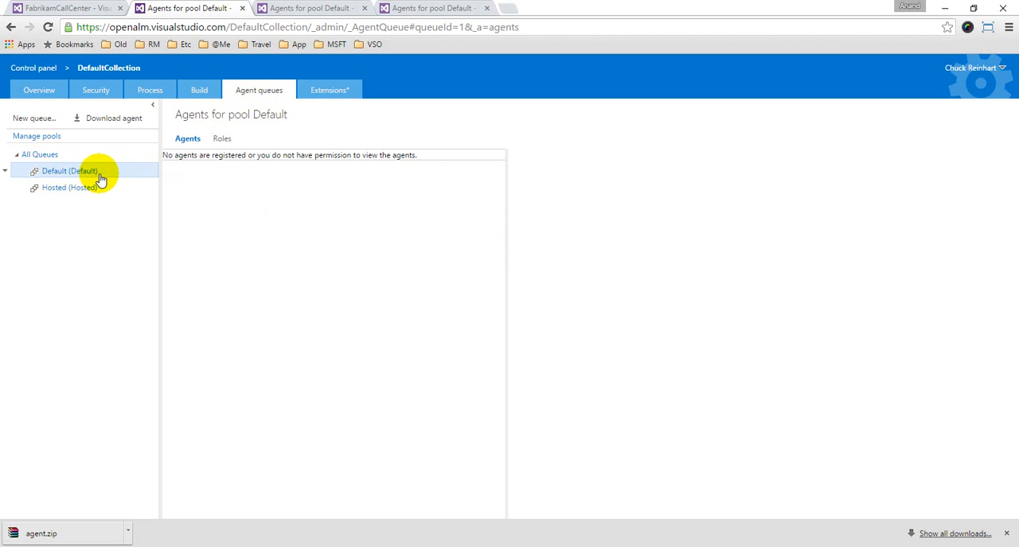
pyautogui.moveTo(55, 176)
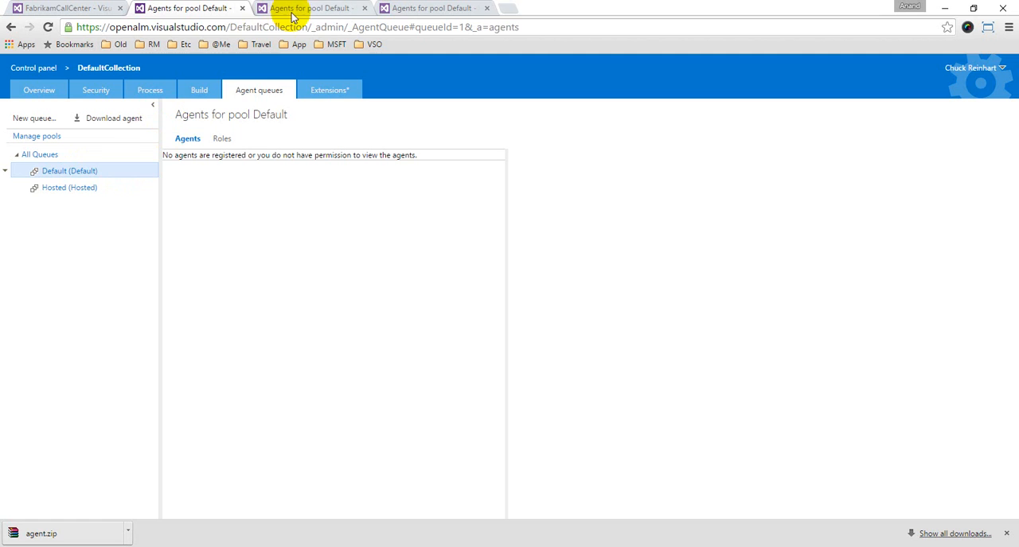
# Step: Switch to the account-level Agent pools page showing the still-empty Default pool
pyautogui.click(310, 8)
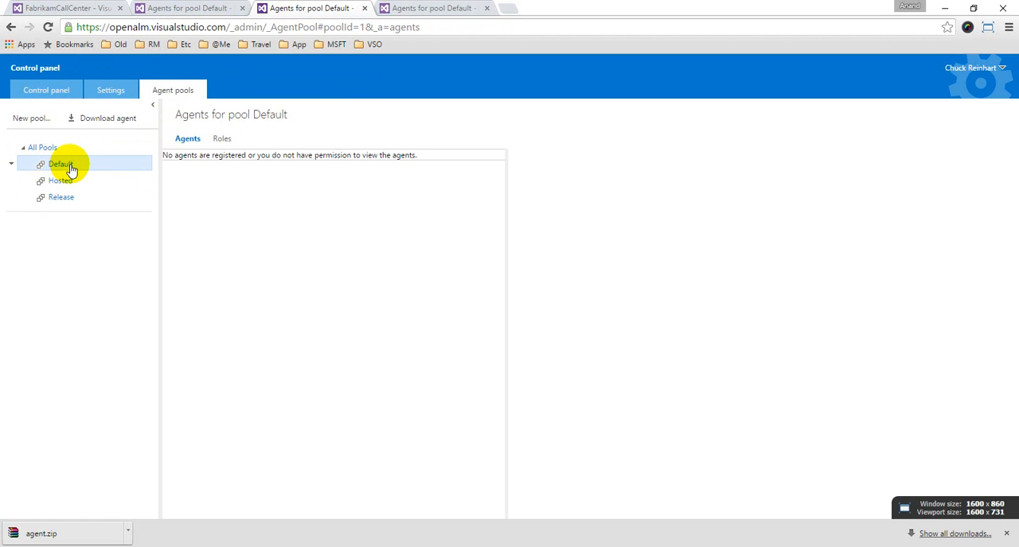
pyautogui.moveTo(60, 164)
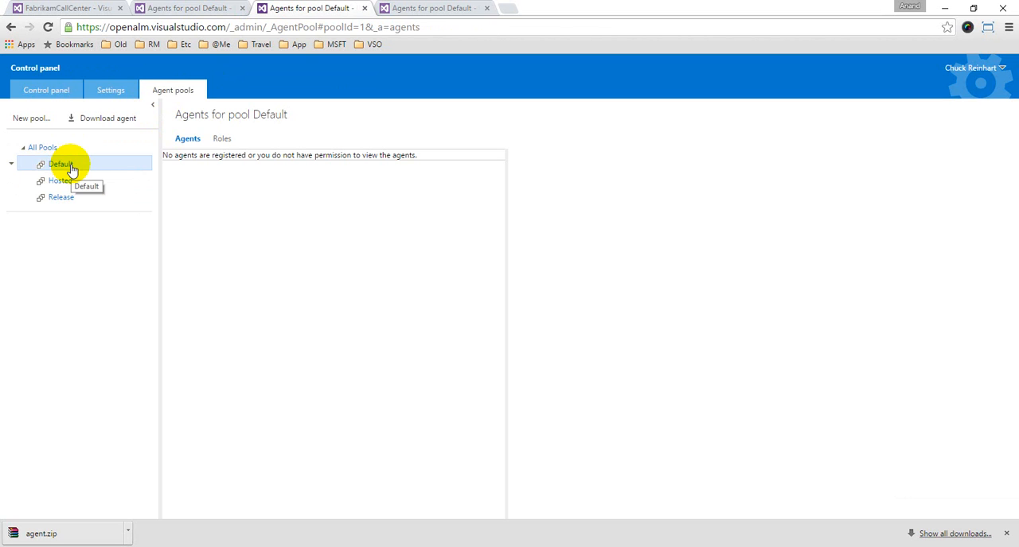
pyautogui.moveTo(242, 236)
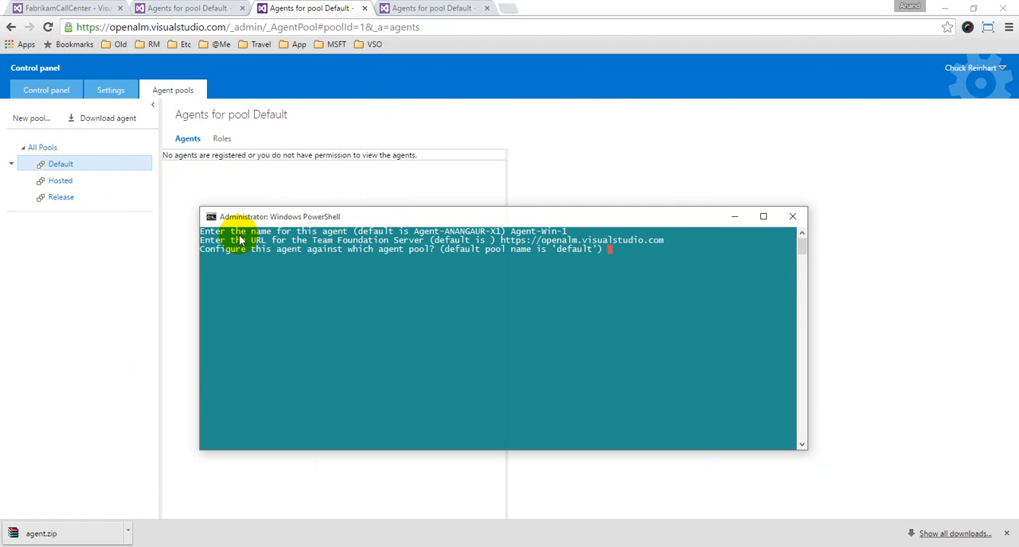
pyautogui.moveTo(624, 252)
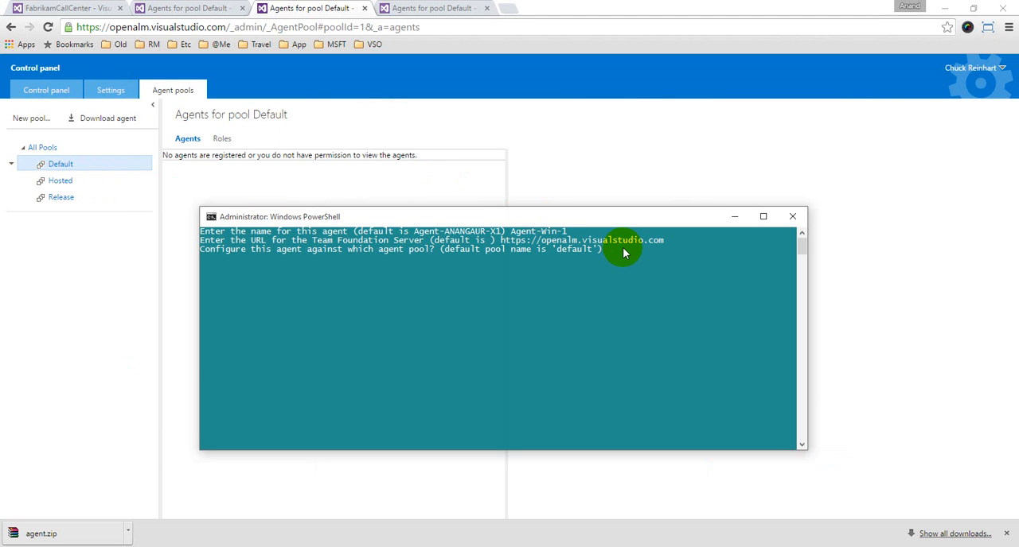
# Step: Accept the default agent pool for Agent-Win-1 so it prompts for the work folder
pyautogui.press('enter')
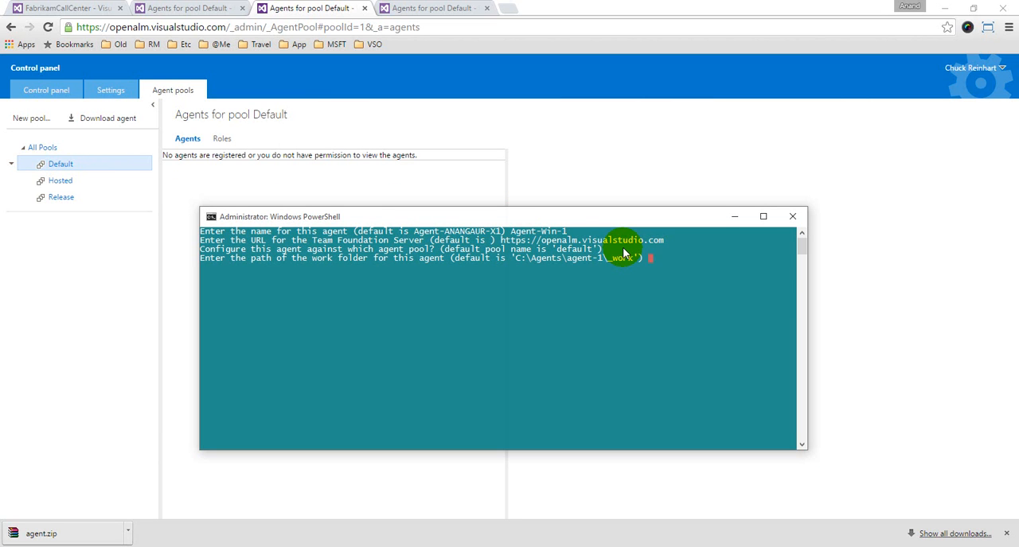
pyautogui.moveTo(637, 271)
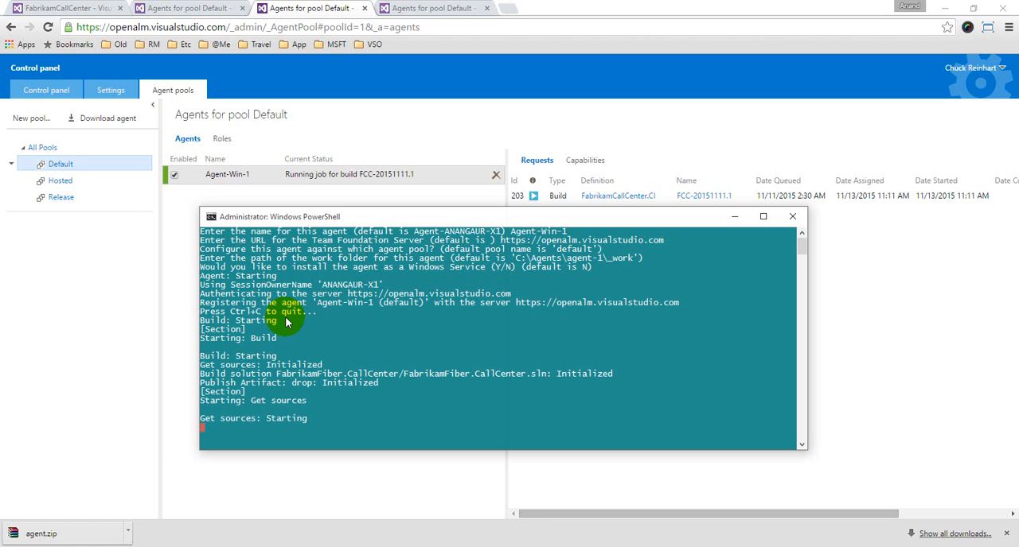
pyautogui.moveTo(239, 219)
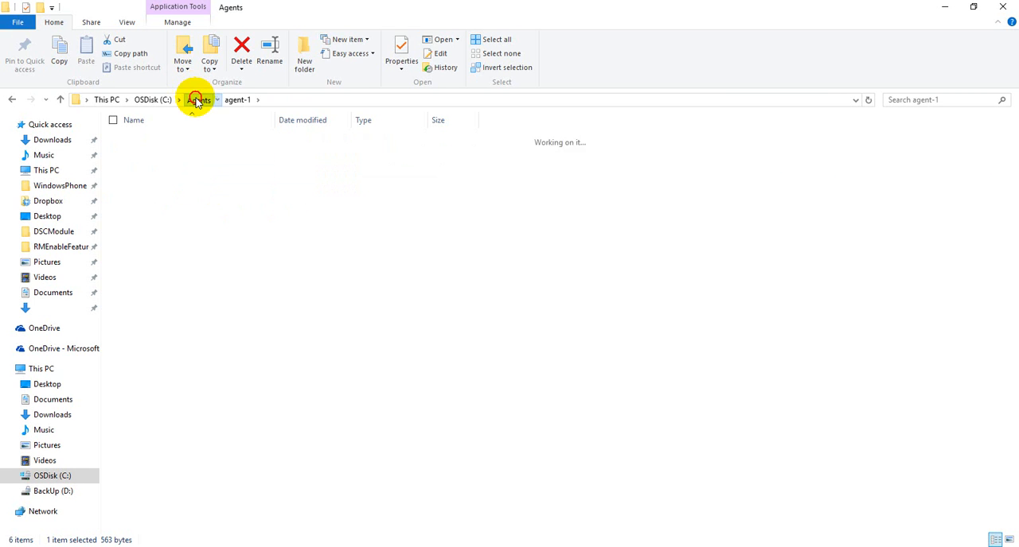
# Step: Run agent-2's ConfigureAgent.cmd from C:\Agents and start naming the second agent
pyautogui.rightClick(150, 153)
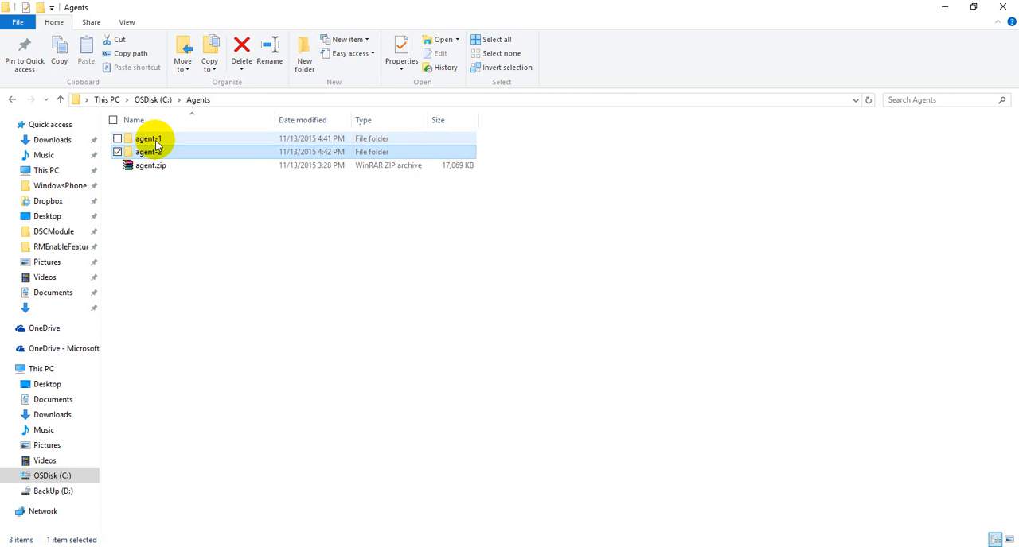
pyautogui.doubleClick(146, 152)
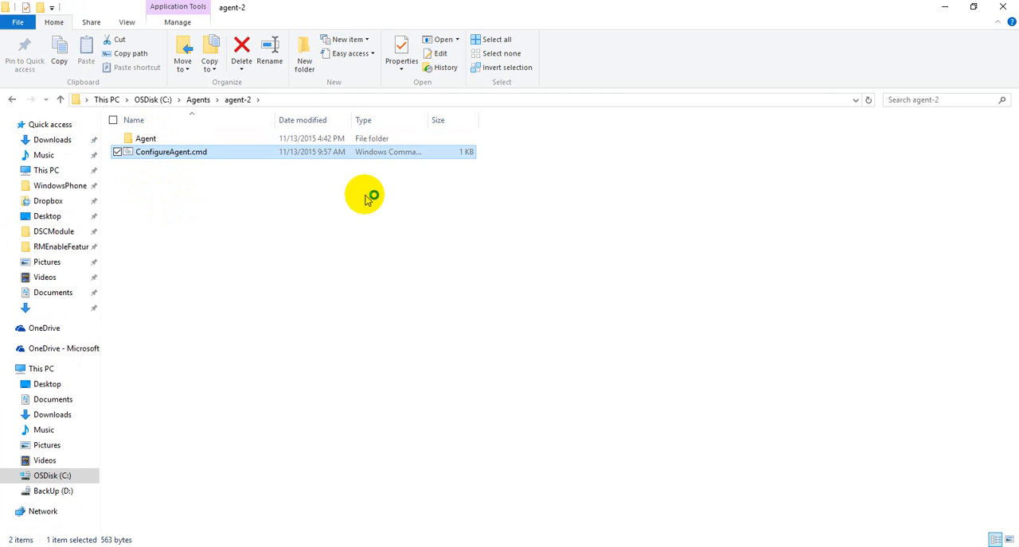
pyautogui.doubleClick(171, 151)
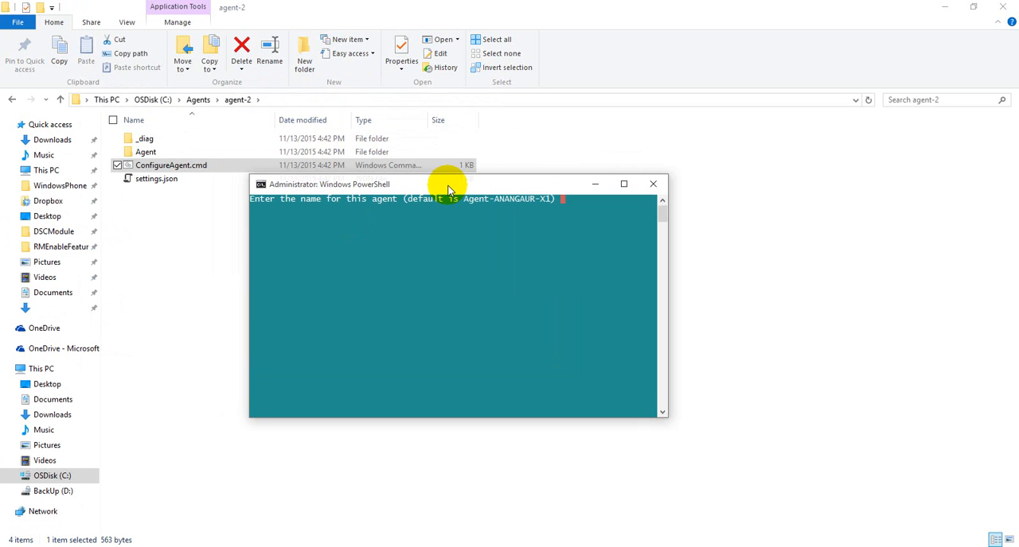
pyautogui.write('Ag')
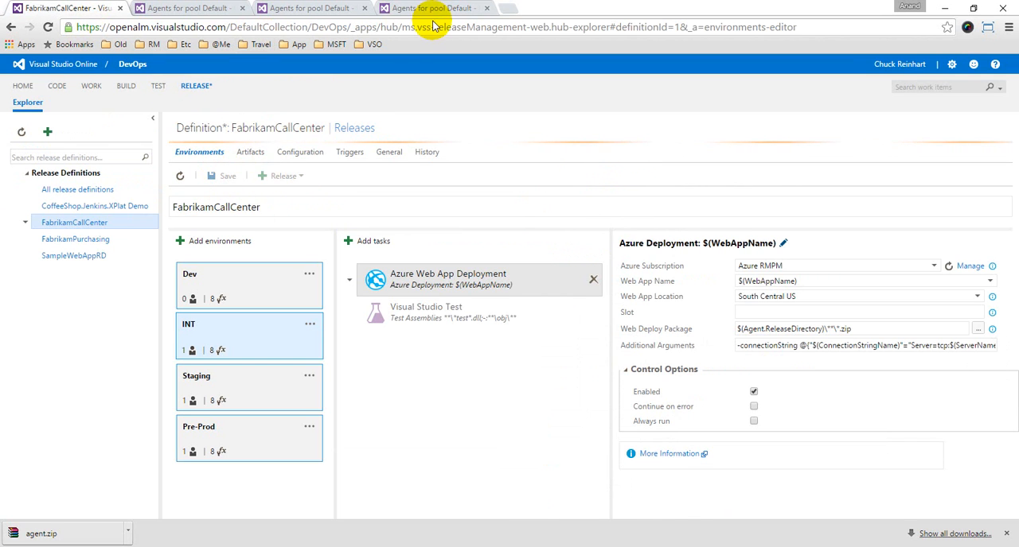
# Step: Show the Default queue with Agent-Win-1 and Agent-Win-2 idle and Agent-Win-2's capabilities listed
pyautogui.click(433, 8)
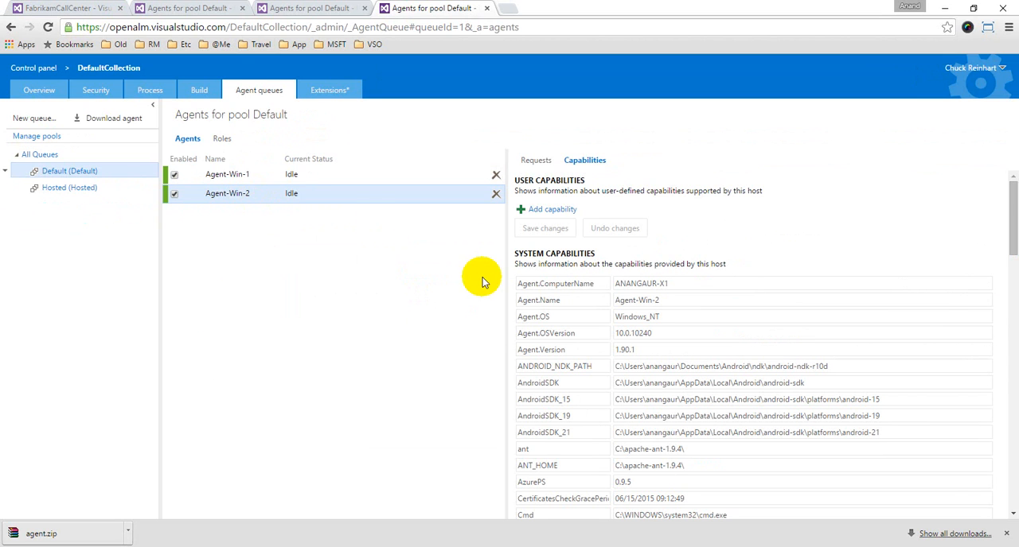
pyautogui.moveTo(360, 207)
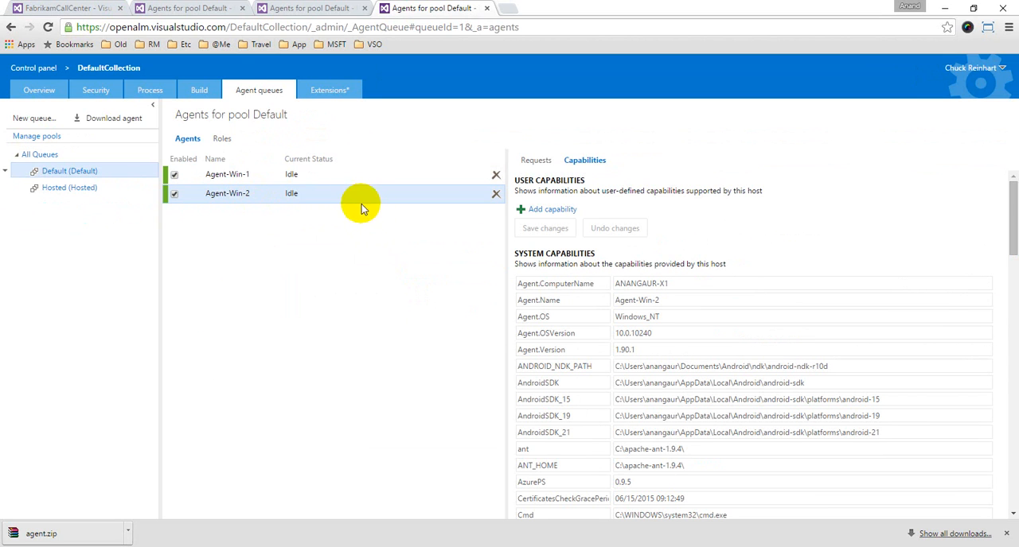
pyautogui.moveTo(592, 261)
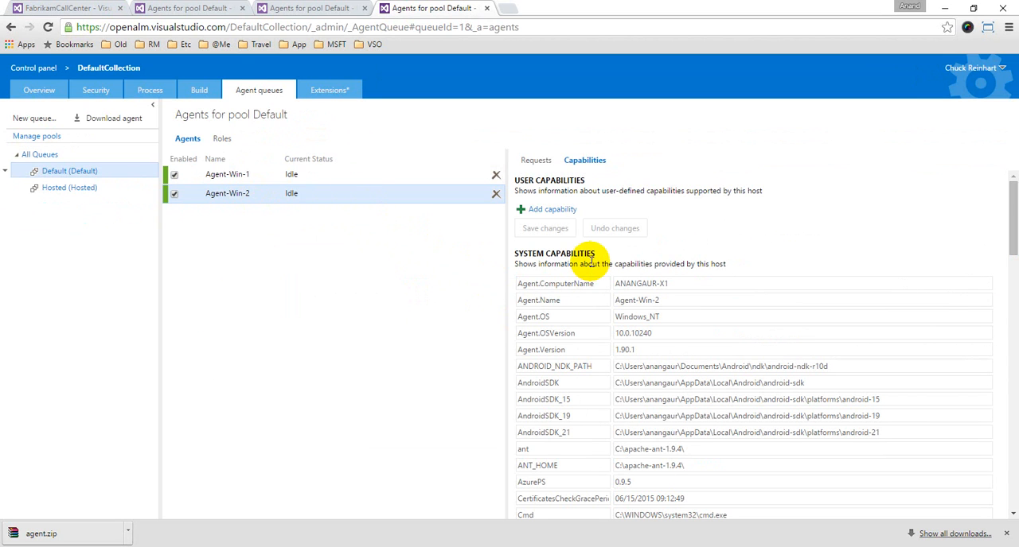
pyautogui.moveTo(592, 180)
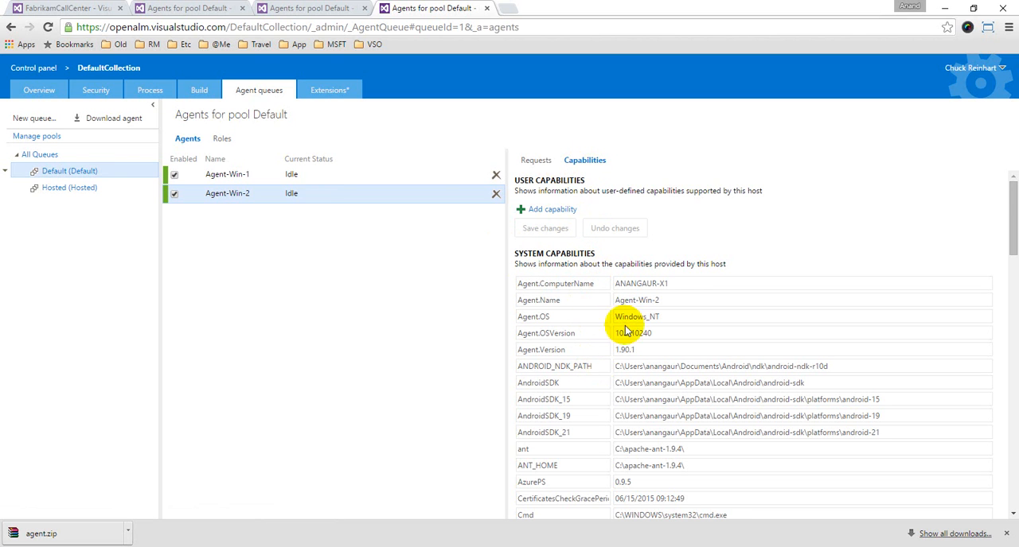
pyautogui.moveTo(640, 417)
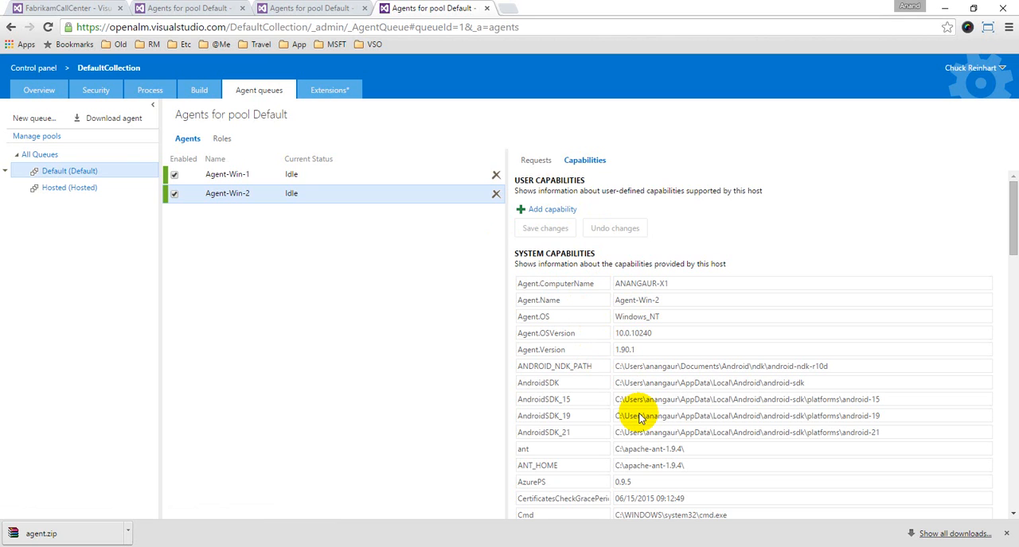